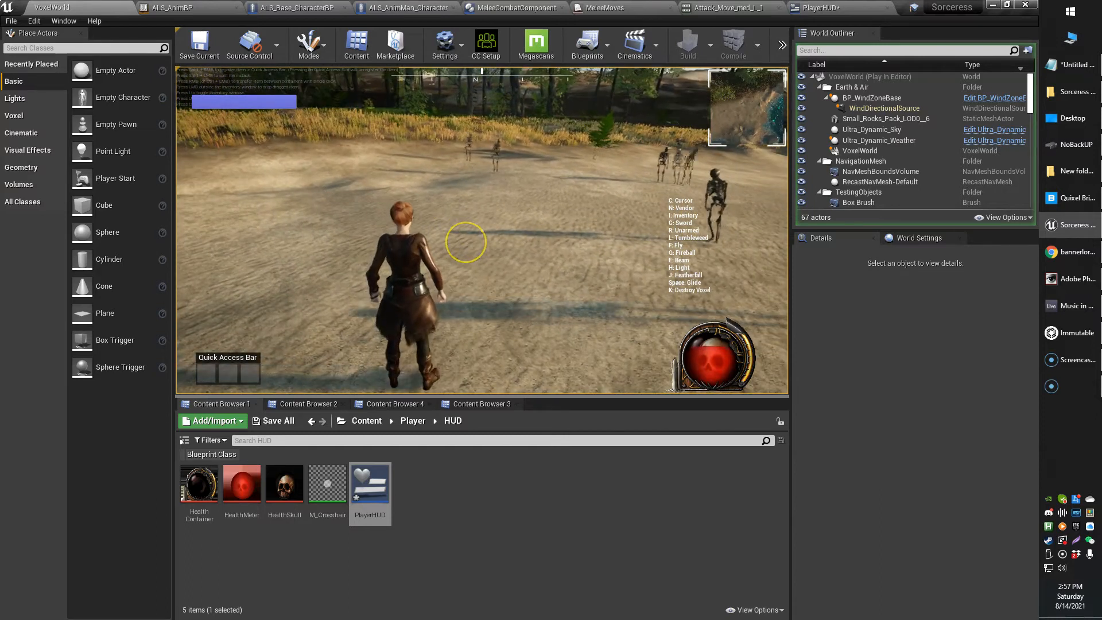
# Step: Stop Play, inspect MaximumHealth2 in ALS_Base_CharacterBP, then bring up the MeleeCombatComponent graph
pyautogui.click(860, 141)
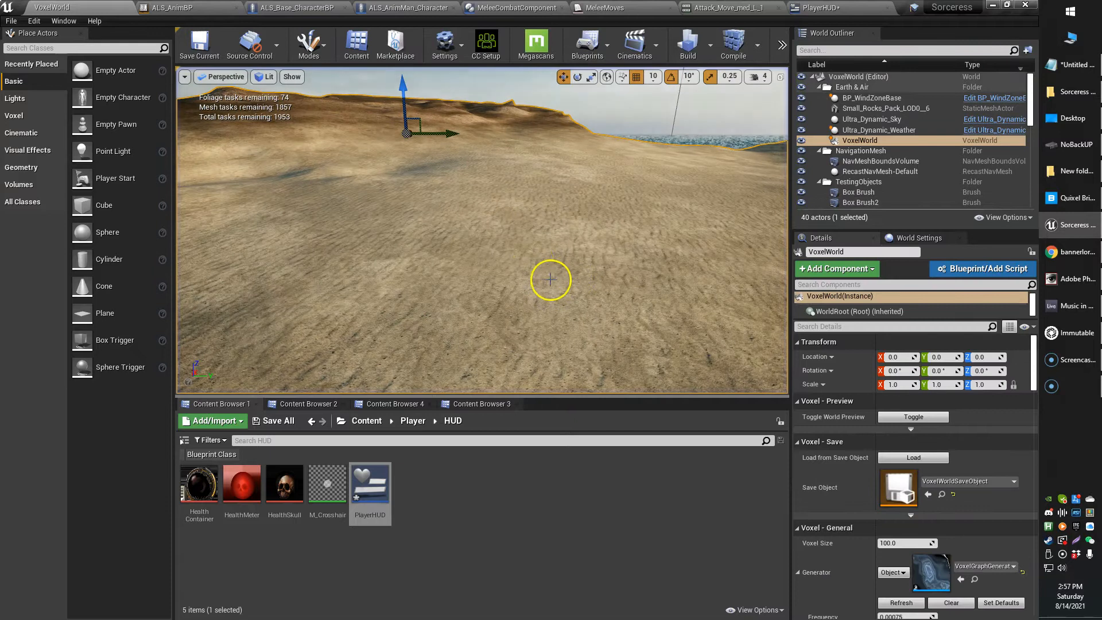
pyautogui.click(295, 8)
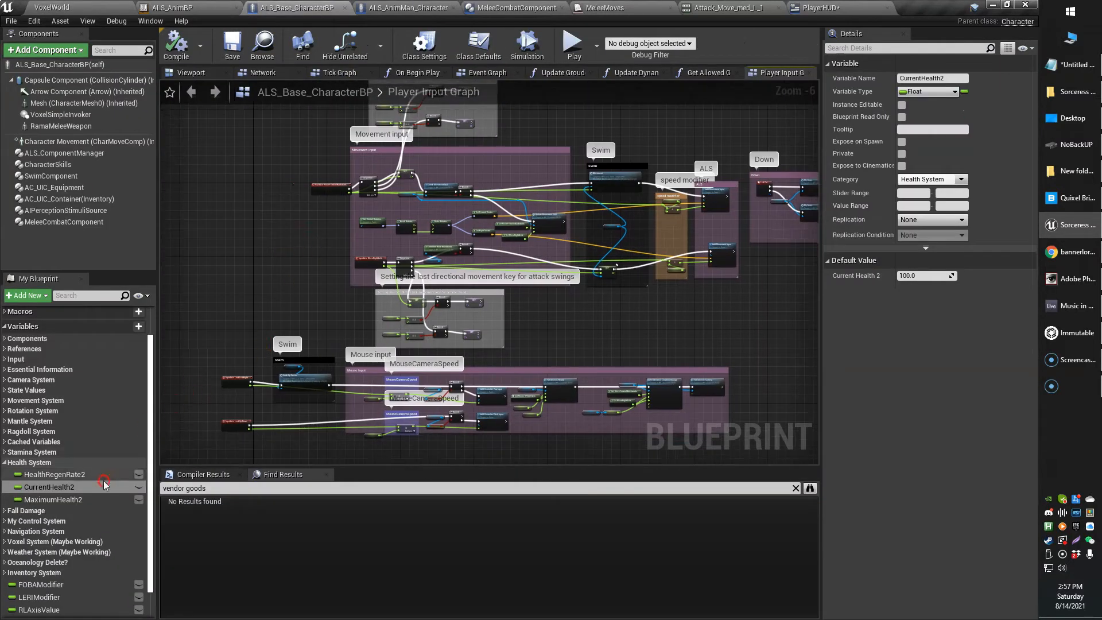
pyautogui.moveTo(83, 486)
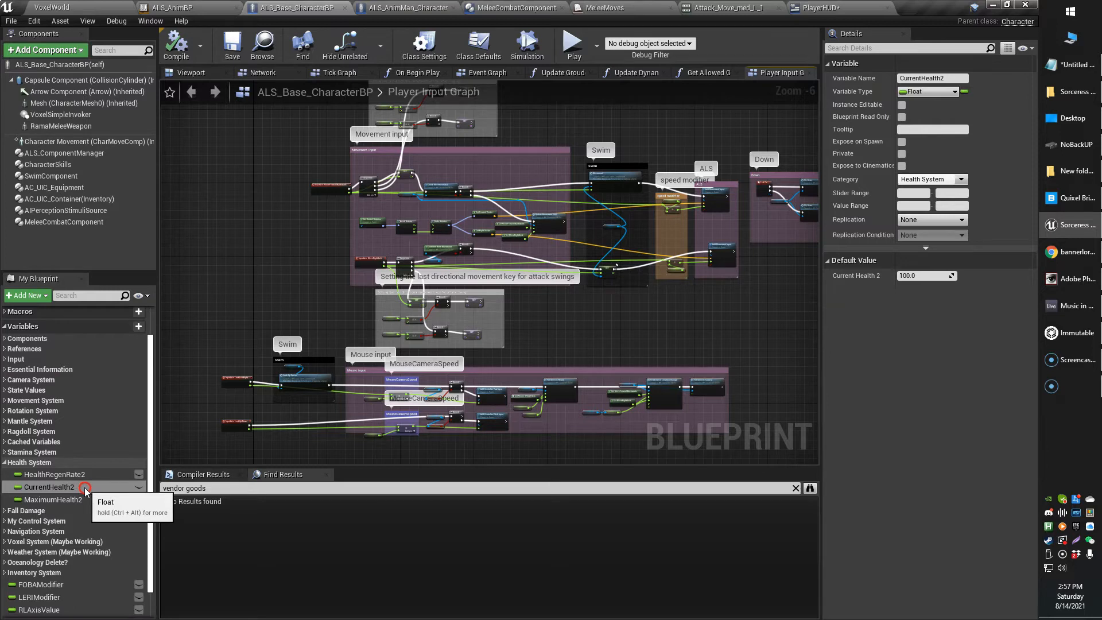
pyautogui.moveTo(83, 503)
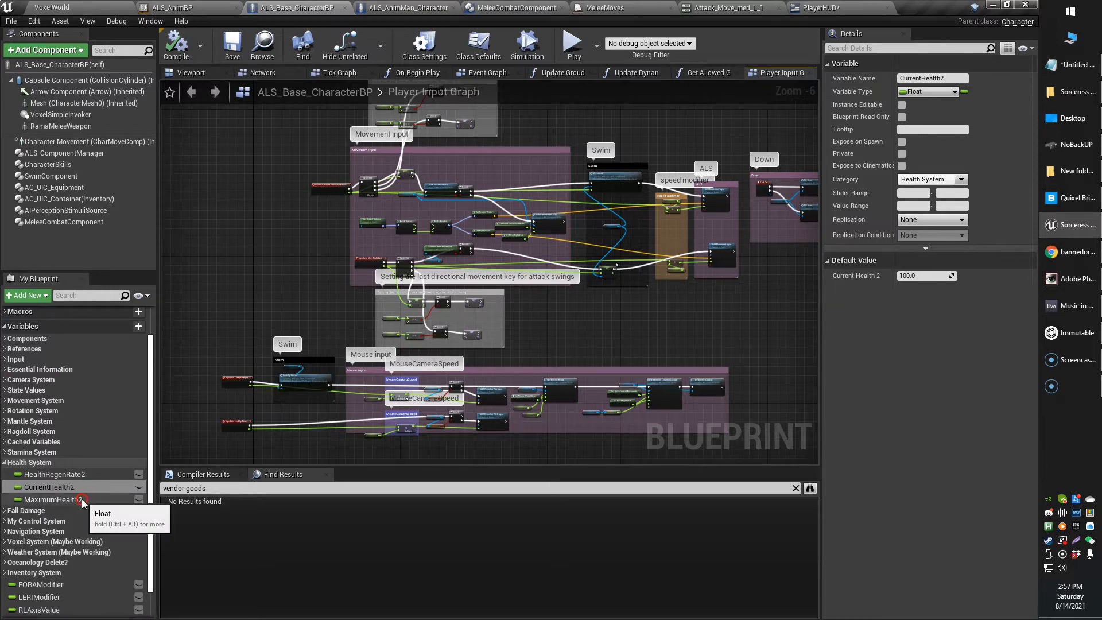
pyautogui.click(51, 499)
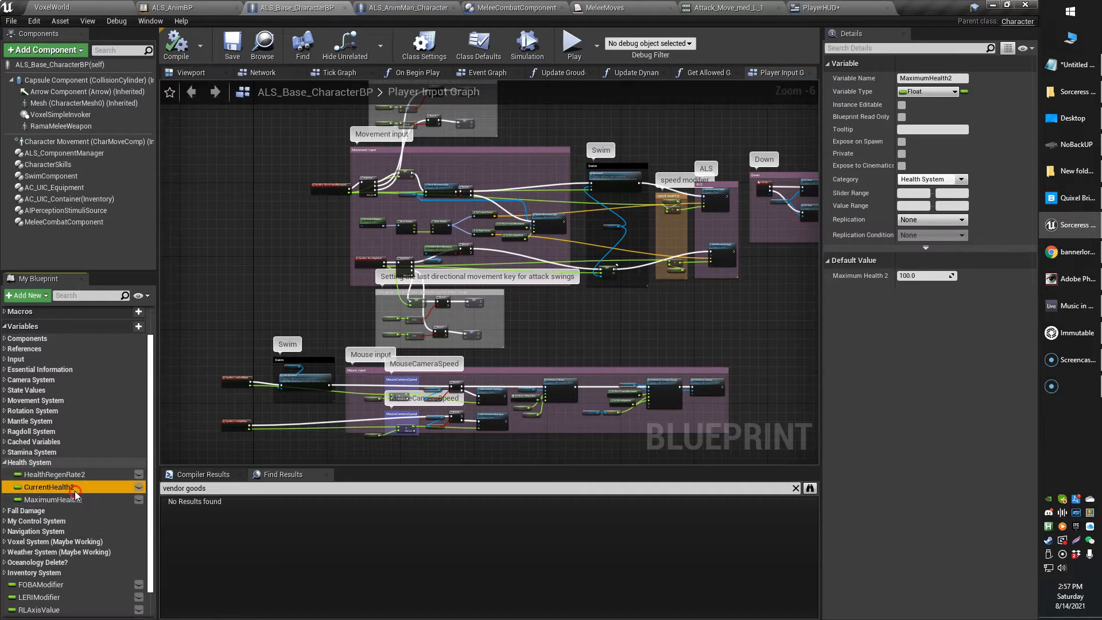
pyautogui.click(48, 487)
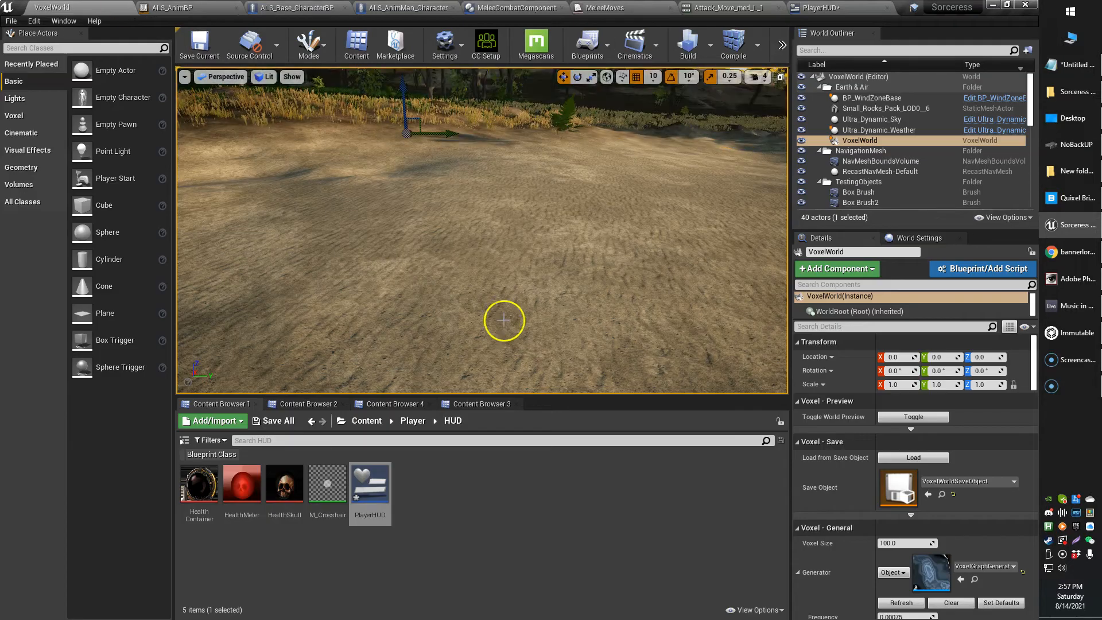
pyautogui.click(288, 8)
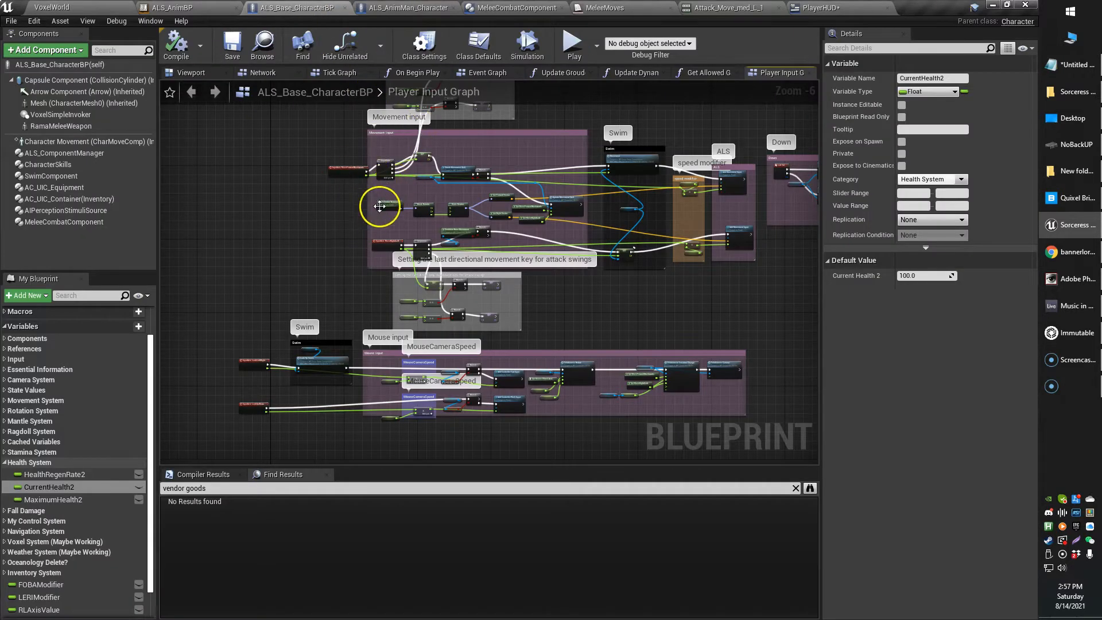
pyautogui.click(513, 8)
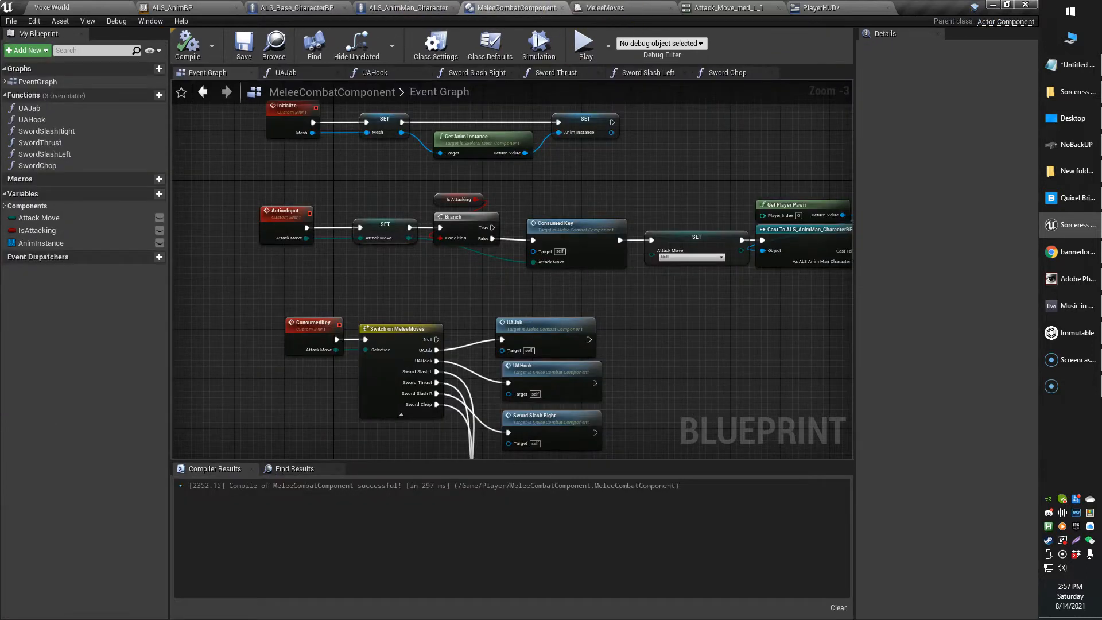
# Step: Switch to the PlayerHUD widget blueprint to add a second progress bar
pyautogui.click(815, 8)
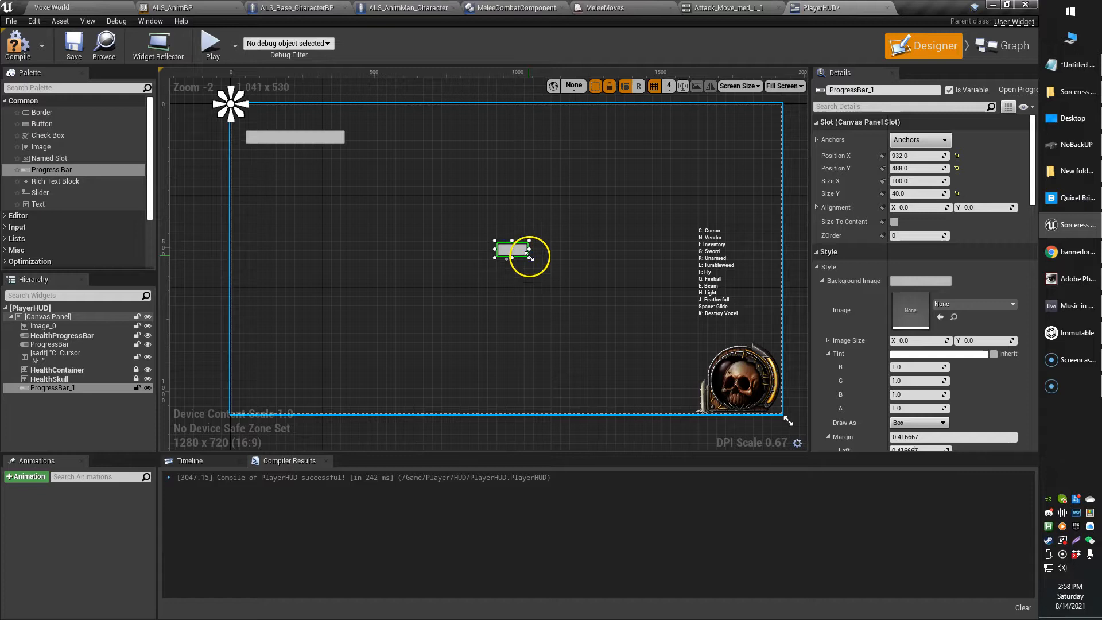
# Step: Enlarge ProgressBar_1 into a square and give it a pink fill colour
pyautogui.moveTo(540, 269); pyautogui.dragTo(588, 344)
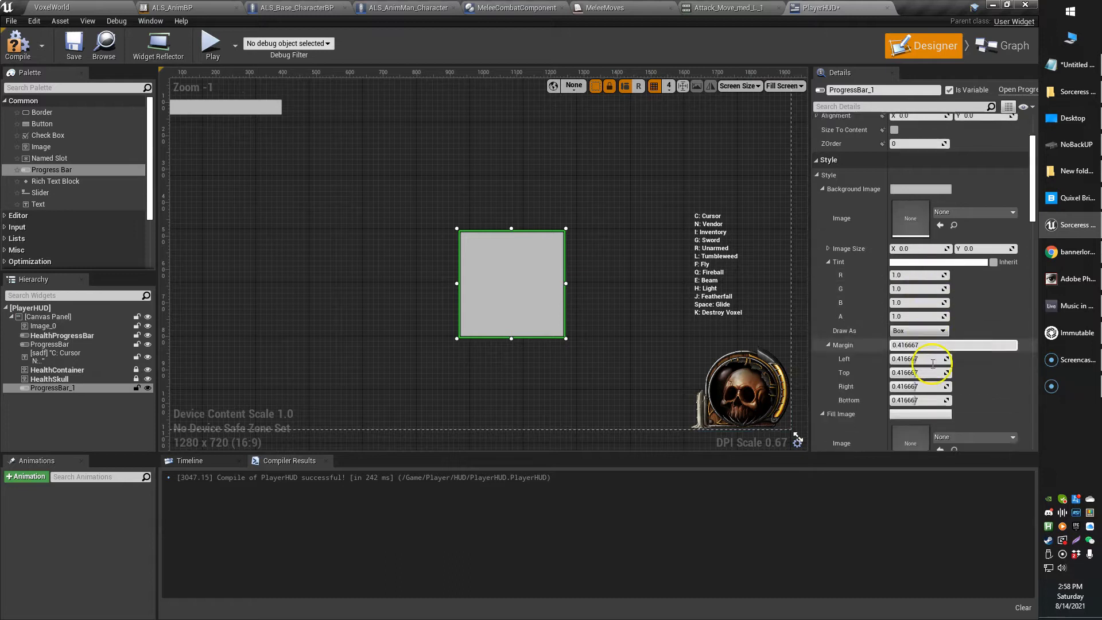
pyautogui.scroll(-3)
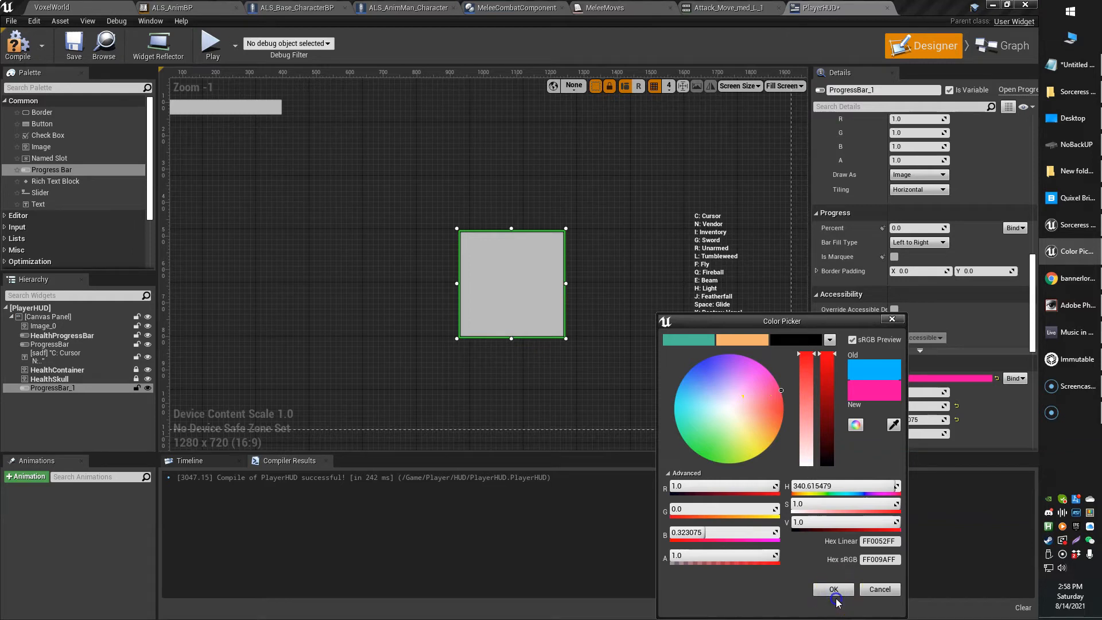
pyautogui.click(834, 589)
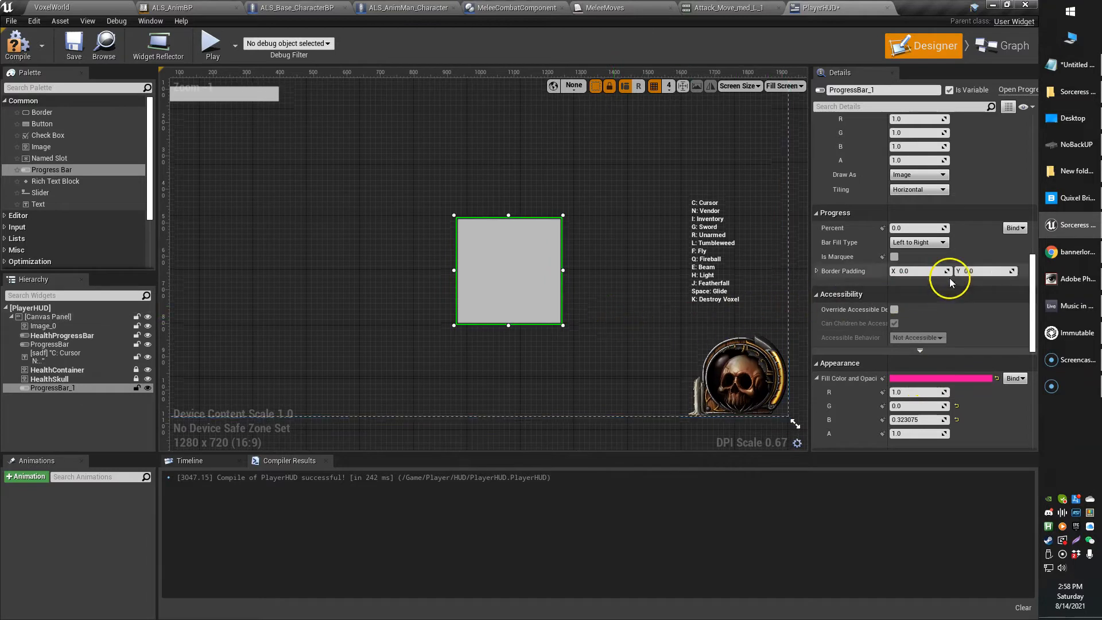
# Step: Bind the bar's Percent to a GetPercent function and bring up the Get Percent 2 graph
pyautogui.click(1014, 227)
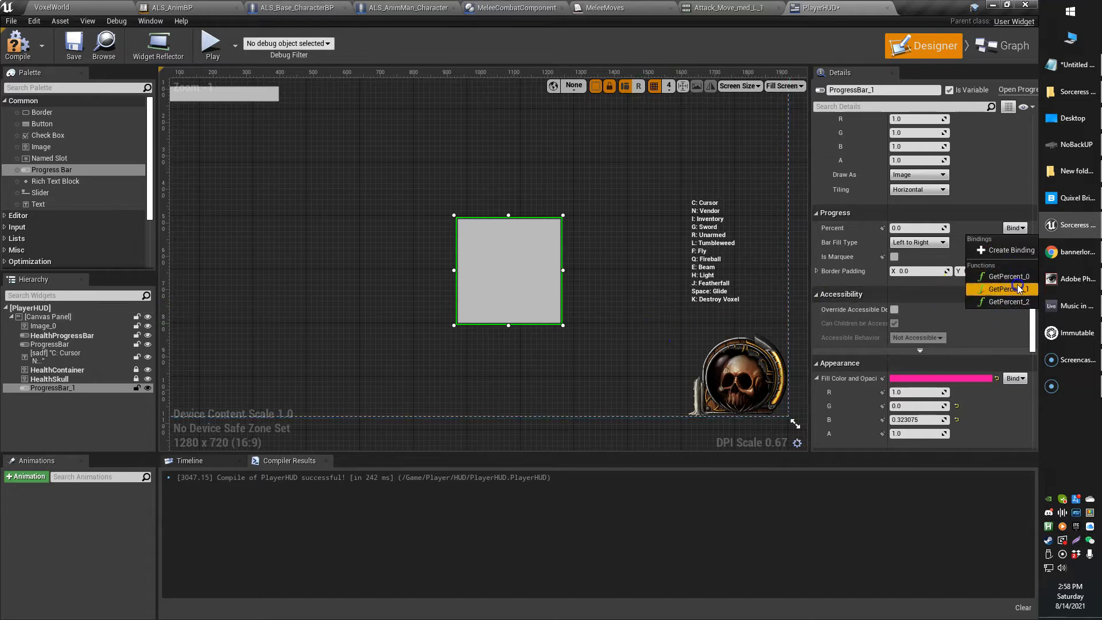
pyautogui.click(1006, 277)
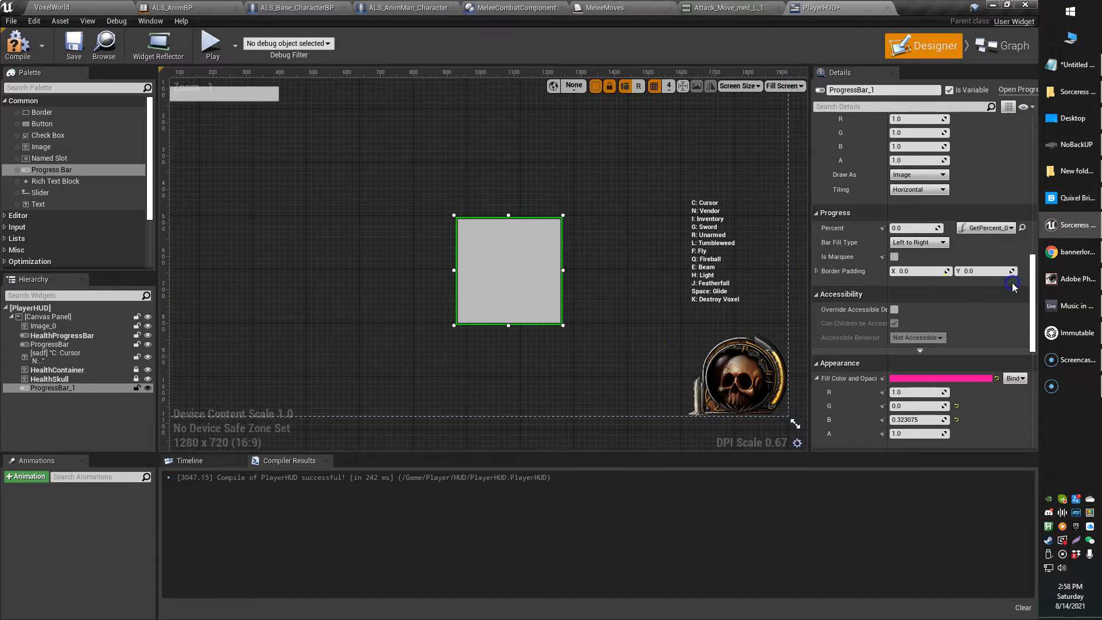
pyautogui.click(1009, 227)
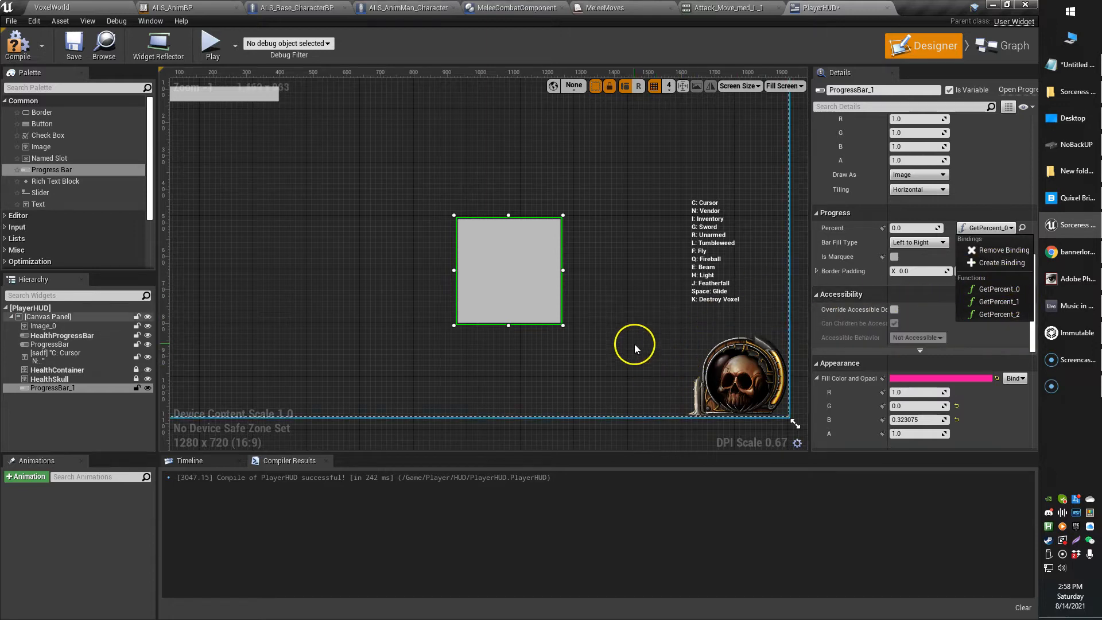
pyautogui.click(1010, 46)
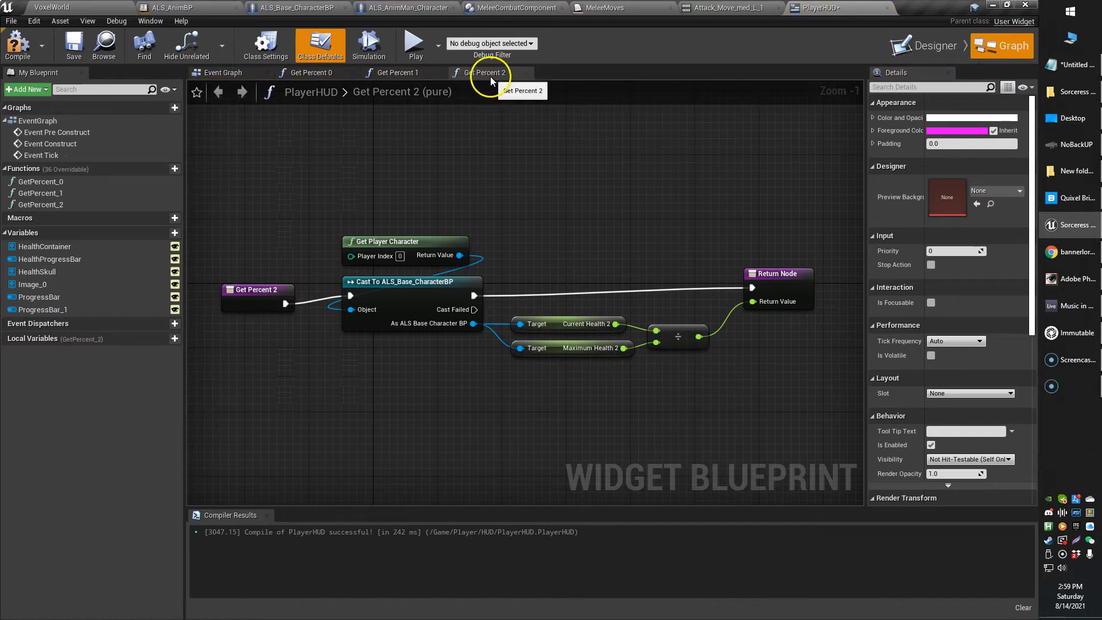
pyautogui.moveTo(538, 188)
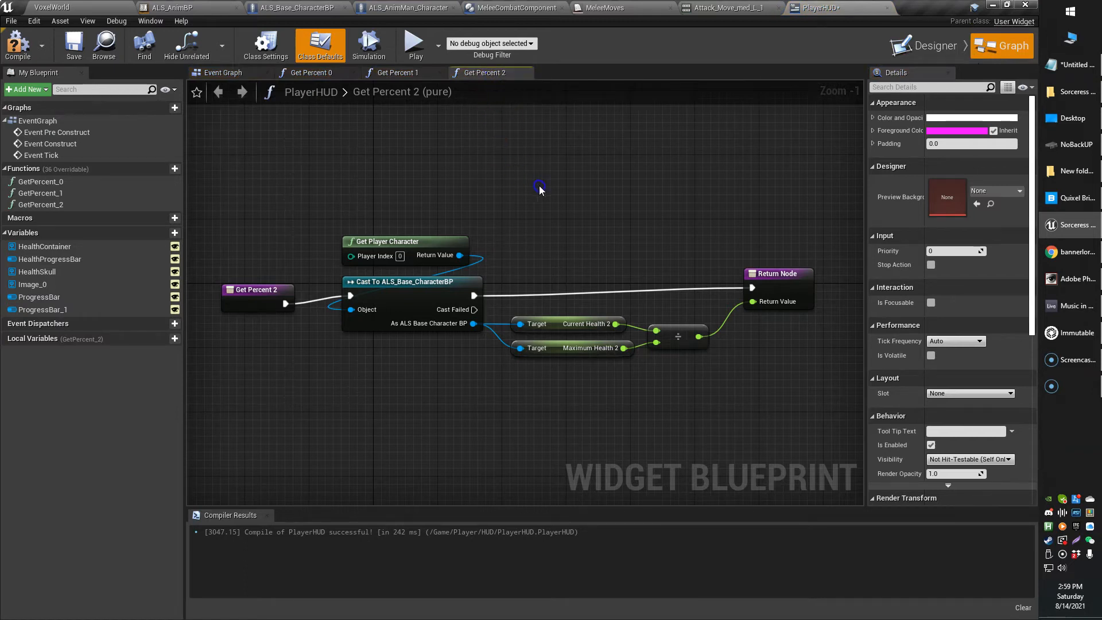
pyautogui.moveTo(443, 189)
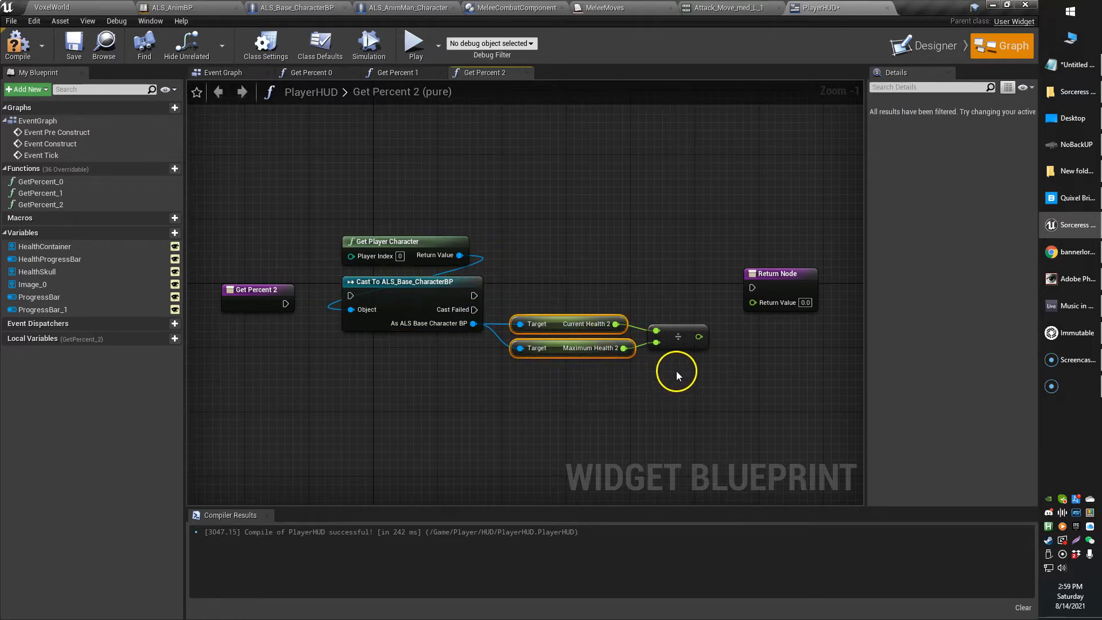
pyautogui.moveTo(668, 372)
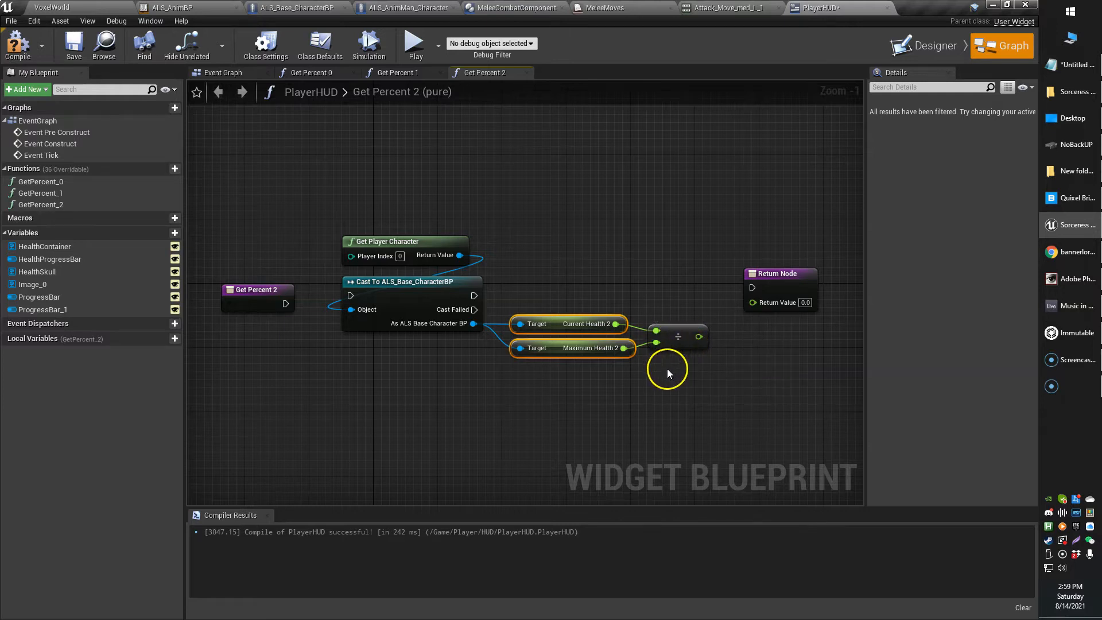
# Step: Reposition the player character and cast nodes and wire execution through the cast into the return node
pyautogui.moveTo(699, 337); pyautogui.dragTo(752, 302)
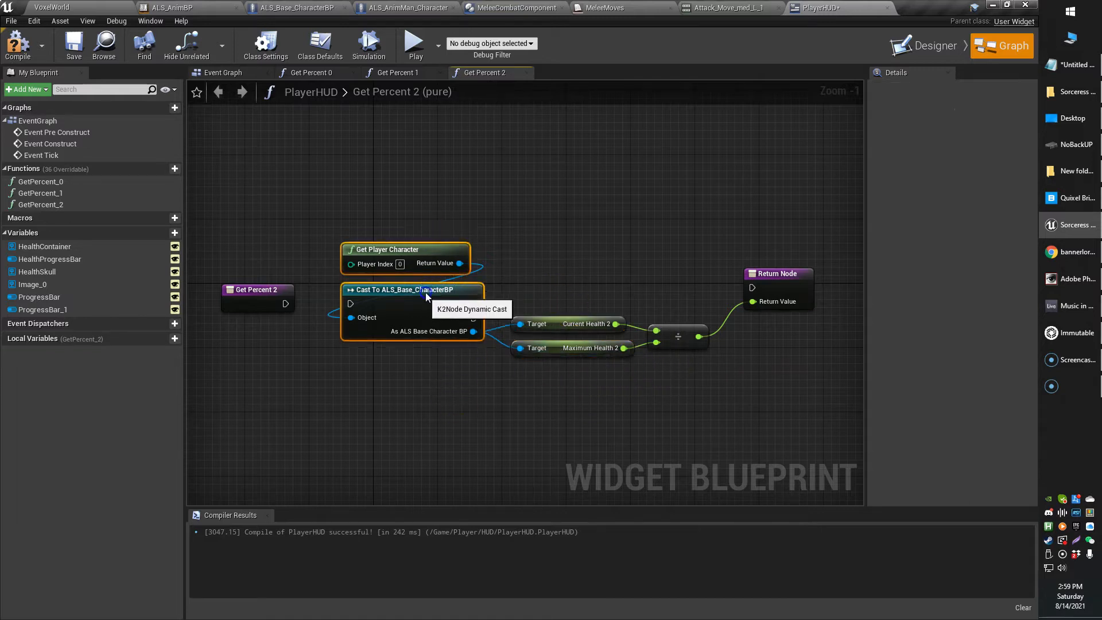
pyautogui.moveTo(405, 289); pyautogui.dragTo(413, 297)
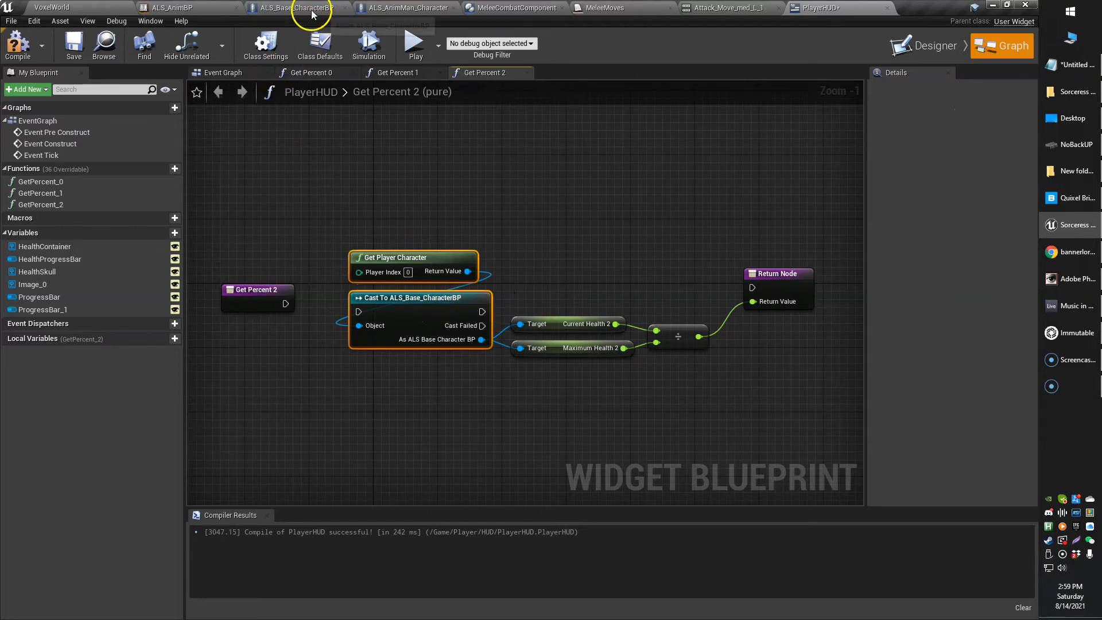
pyautogui.click(295, 8)
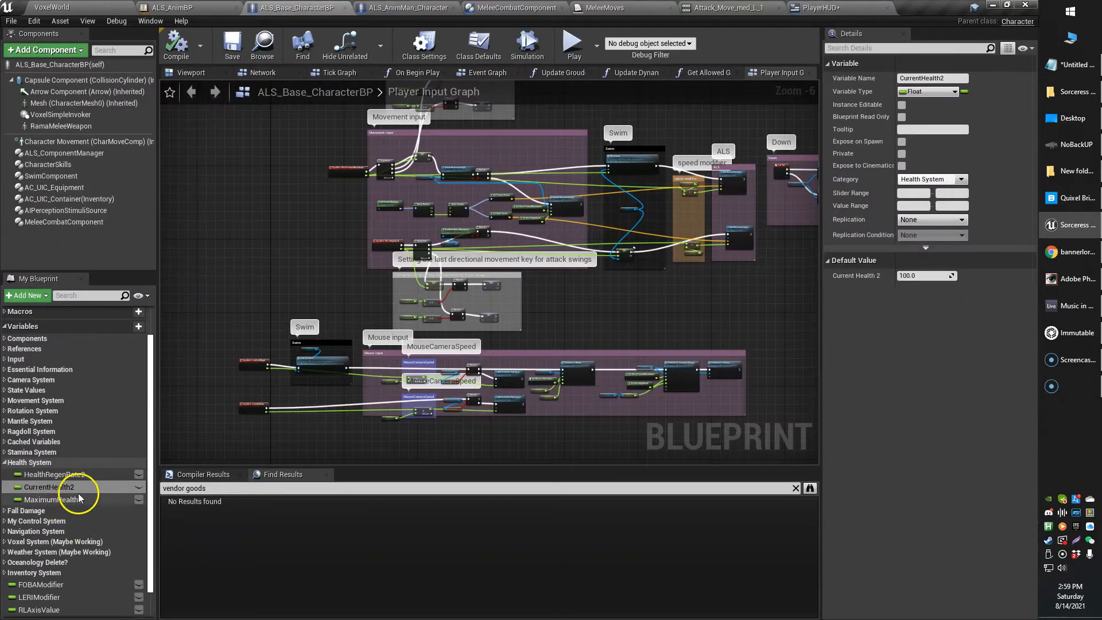
pyautogui.click(837, 8)
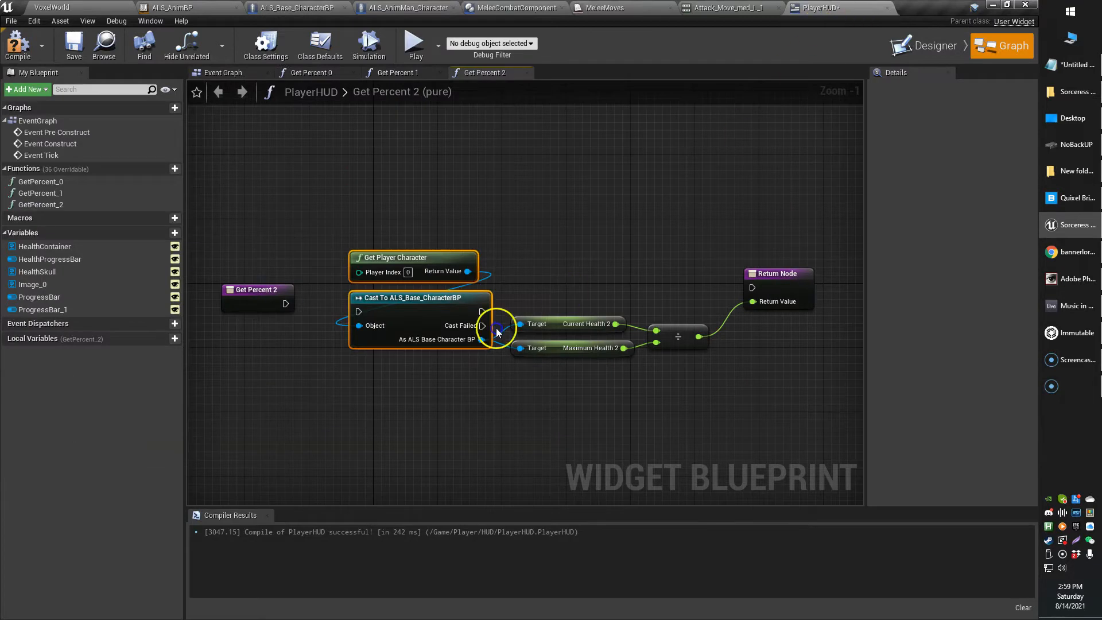
pyautogui.moveTo(413, 368)
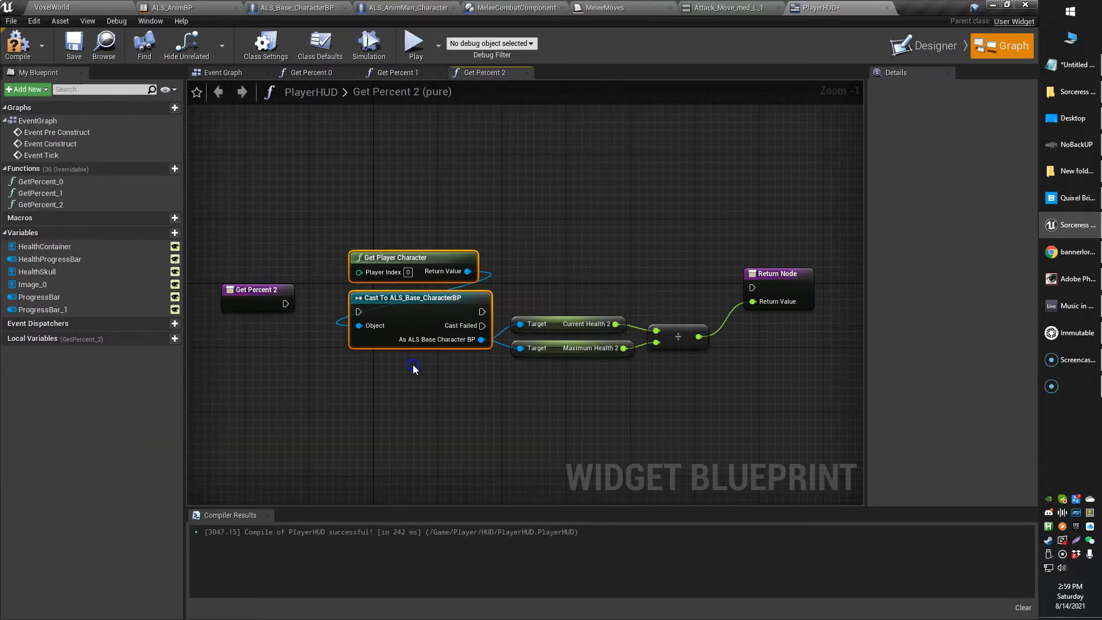
pyautogui.moveTo(286, 304); pyautogui.dragTo(351, 325)
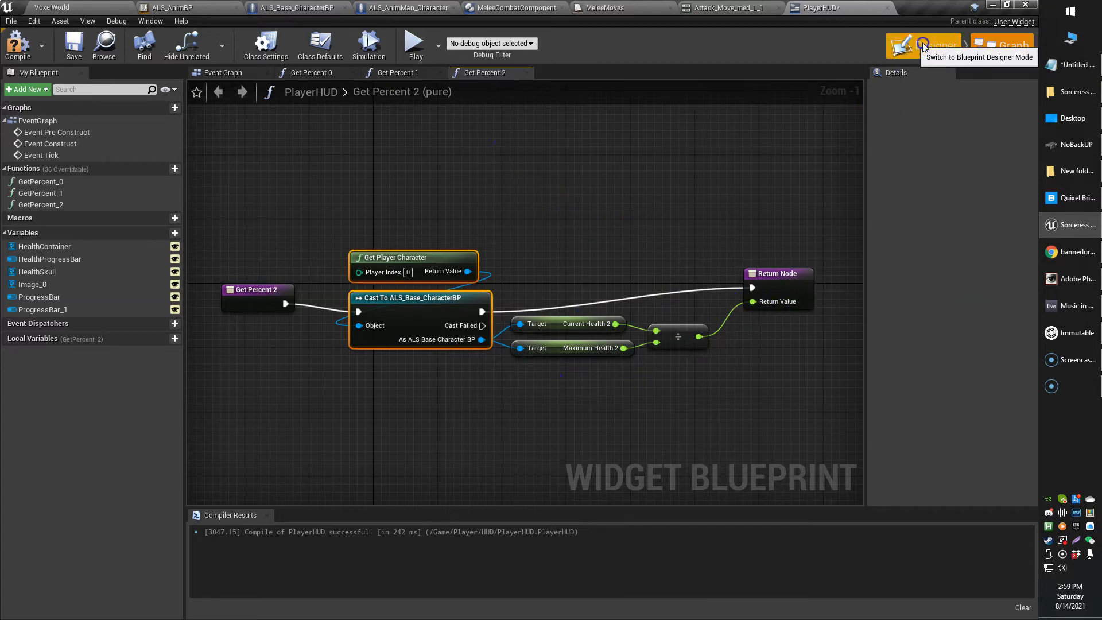
# Step: Compile the updated PlayerHUD widget and return to the VoxelWorld level editor
pyautogui.click(922, 46)
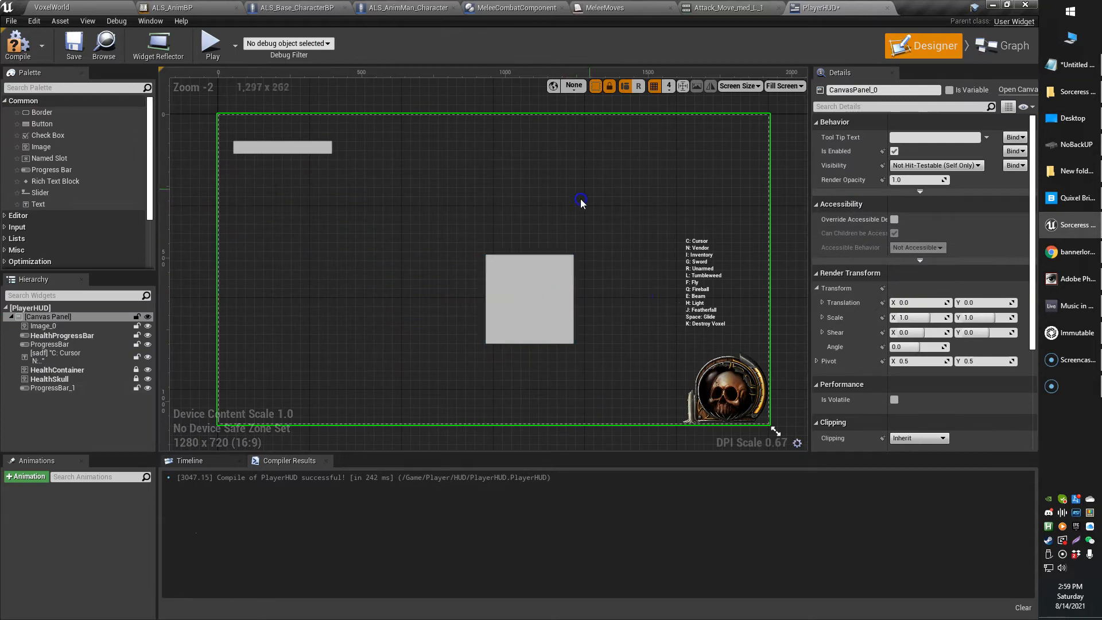
pyautogui.click(1010, 45)
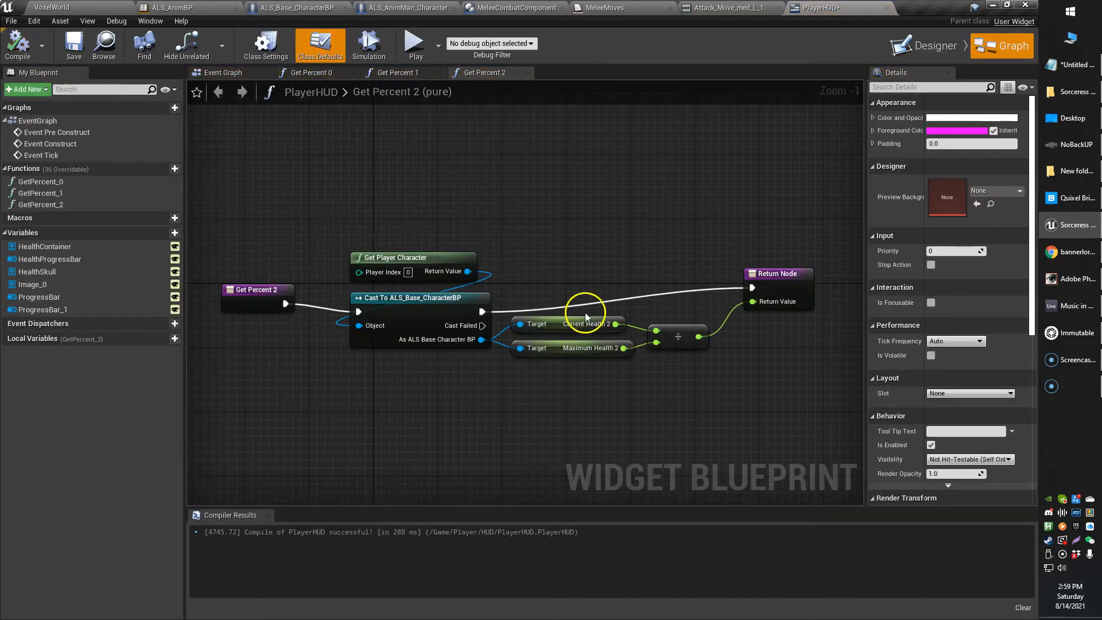
pyautogui.click(932, 44)
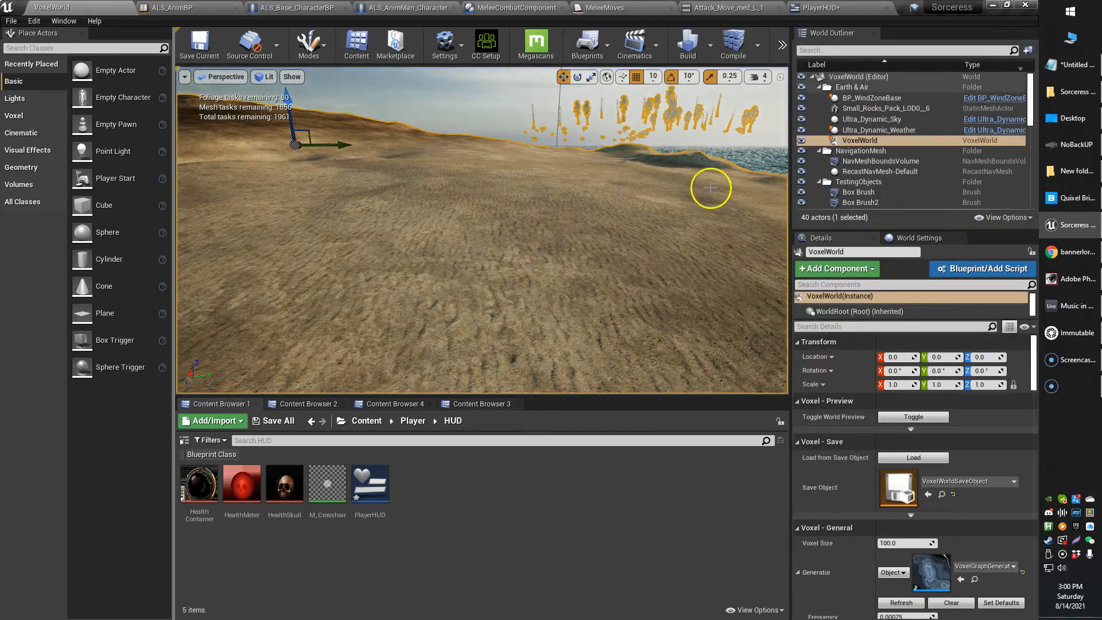
# Step: In PlayerHUD, remove ProgressBar_1 and select HealthProgressBar to view its HealthMeter fill image
pyautogui.click(815, 8)
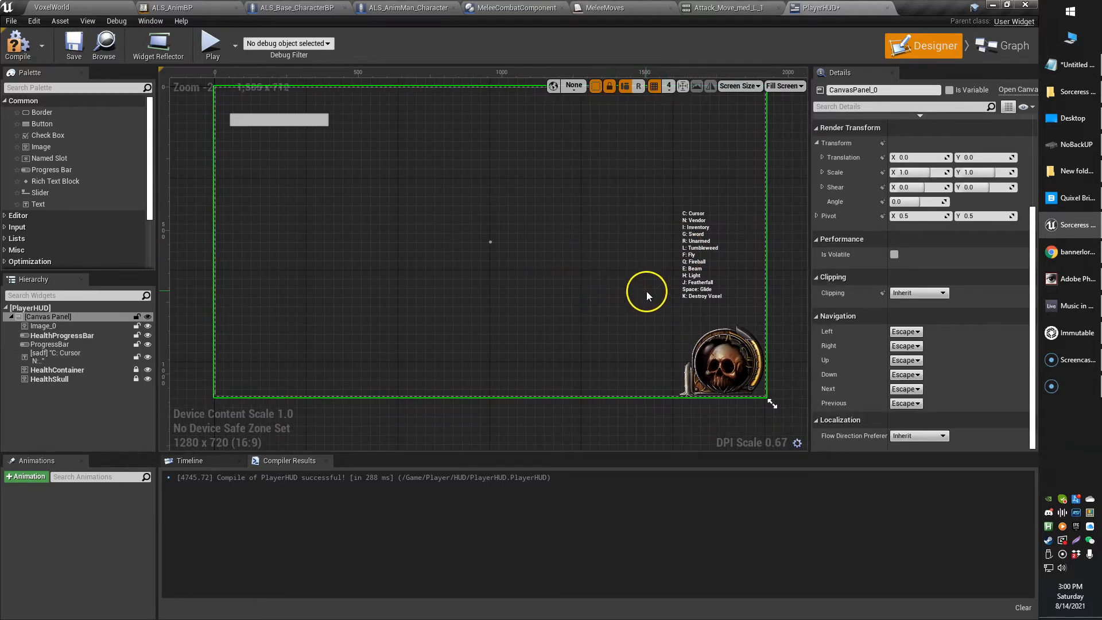
pyautogui.click(278, 120)
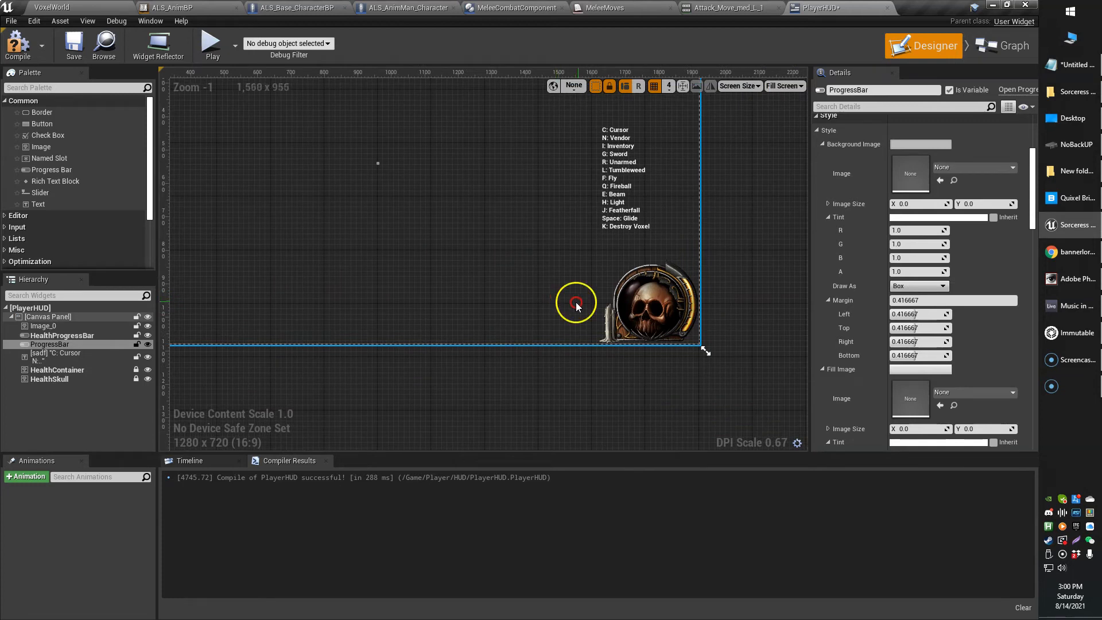
pyautogui.click(657, 312)
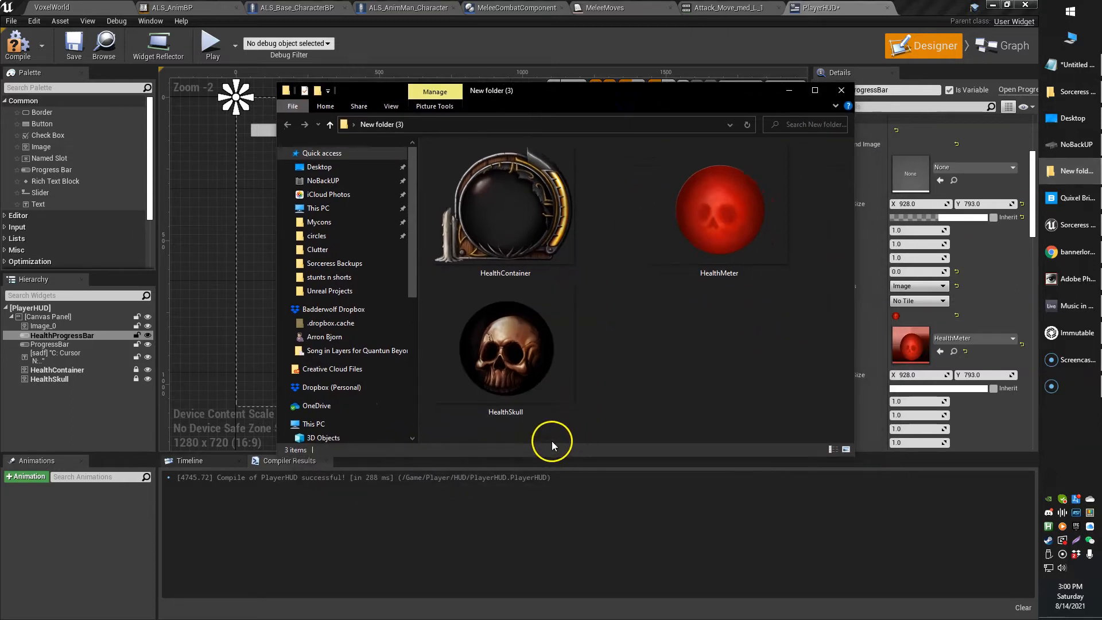
# Step: Look over the HealthContainer, HealthMeter and HealthSkull PNGs in File Explorer
pyautogui.click(506, 349)
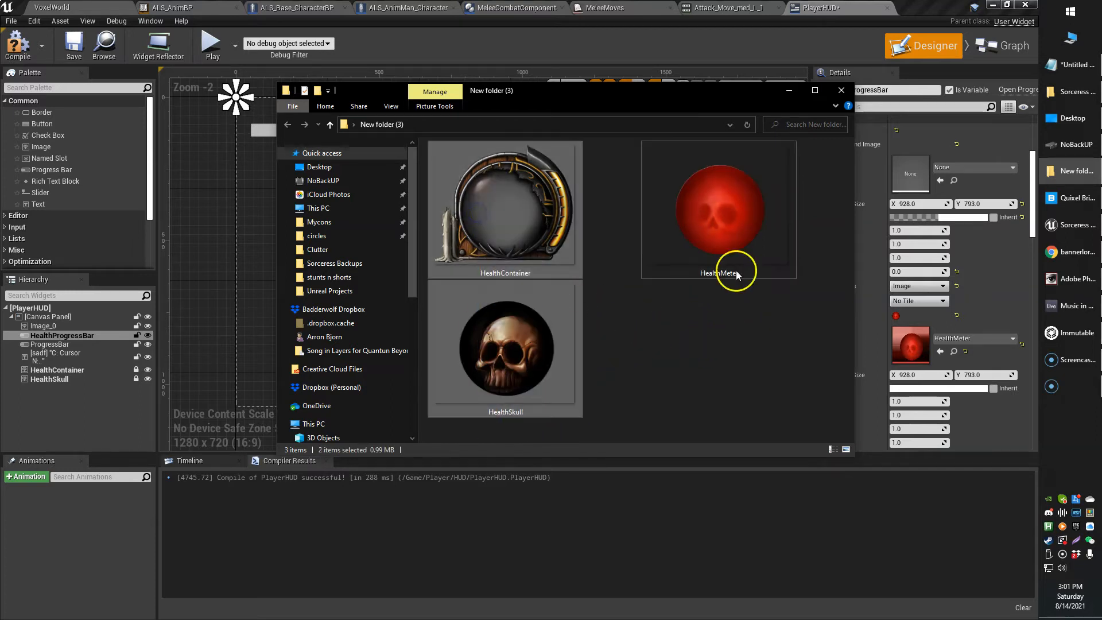
pyautogui.click(736, 213)
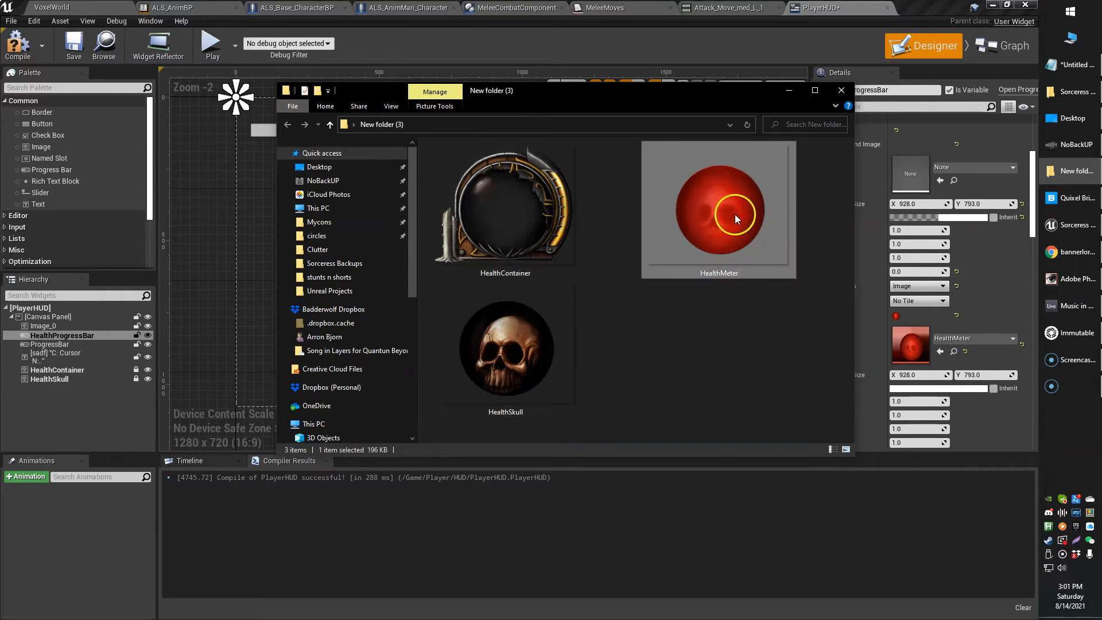
pyautogui.moveTo(729, 221)
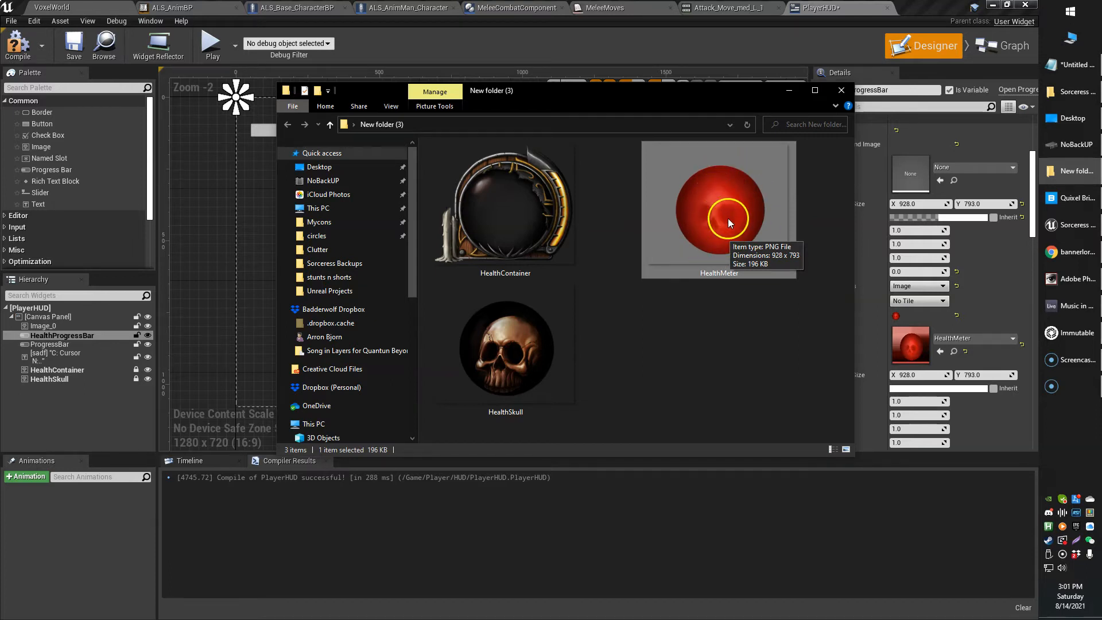
pyautogui.moveTo(756, 213)
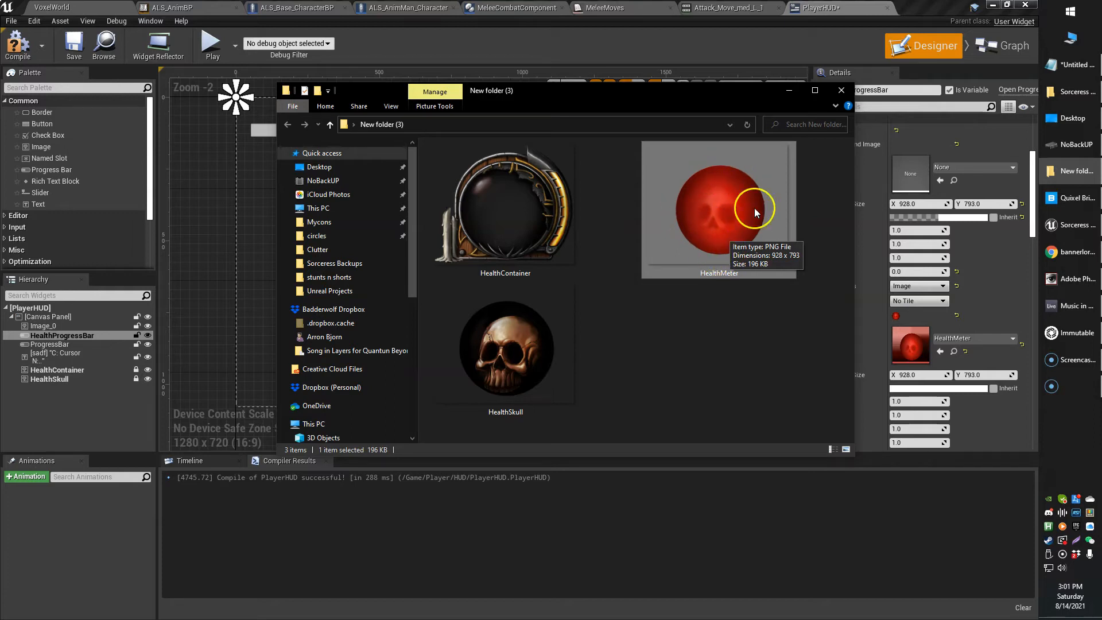
pyautogui.moveTo(536, 204)
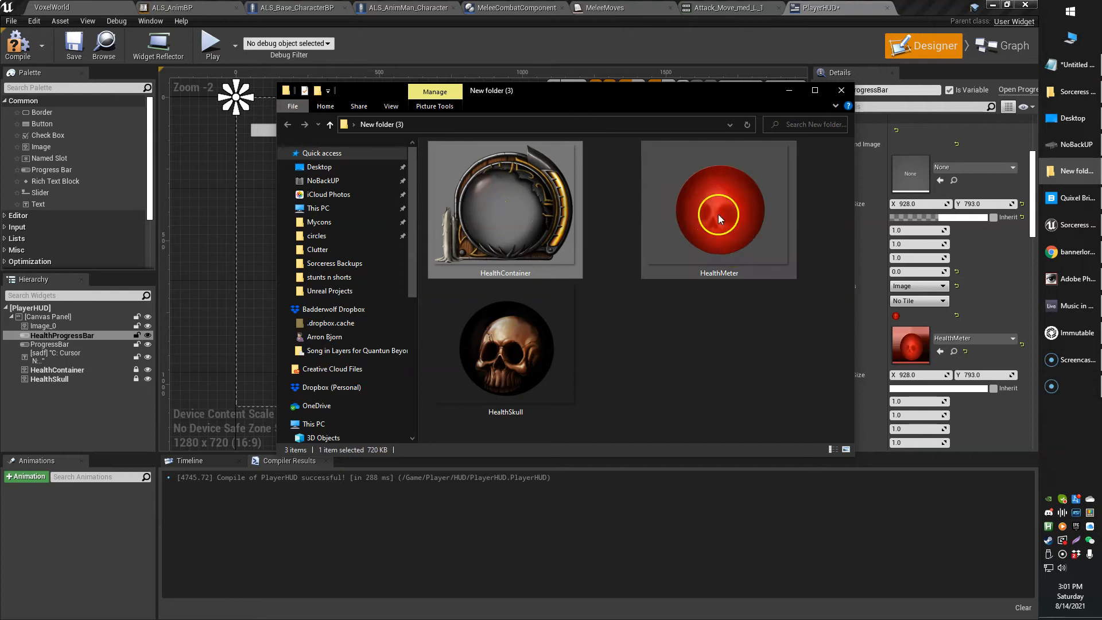
pyautogui.moveTo(503, 225)
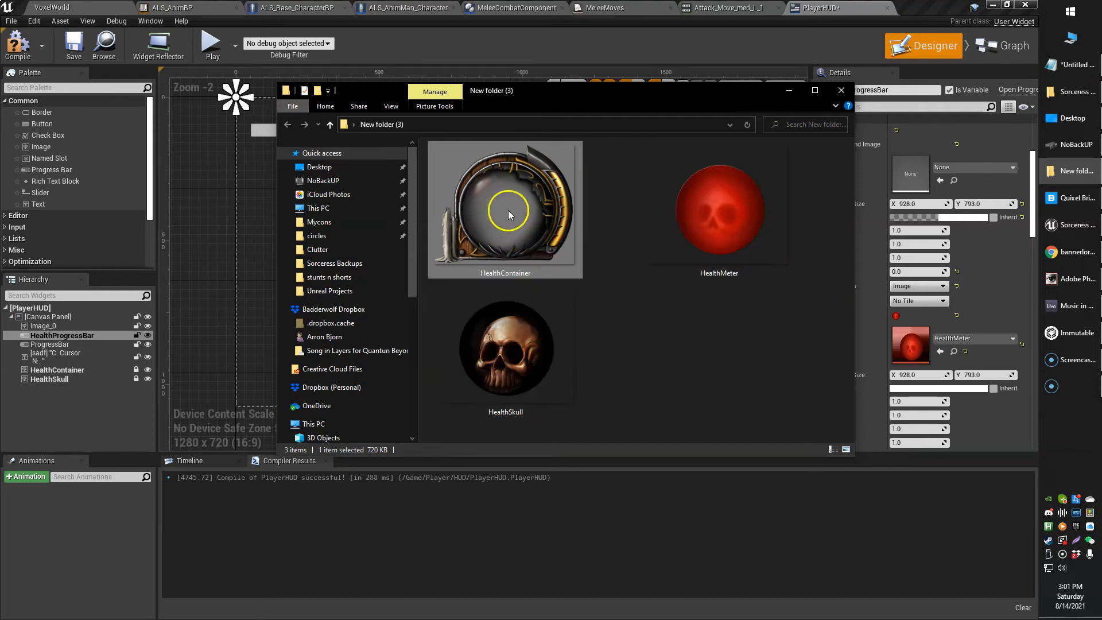
pyautogui.moveTo(214, 343)
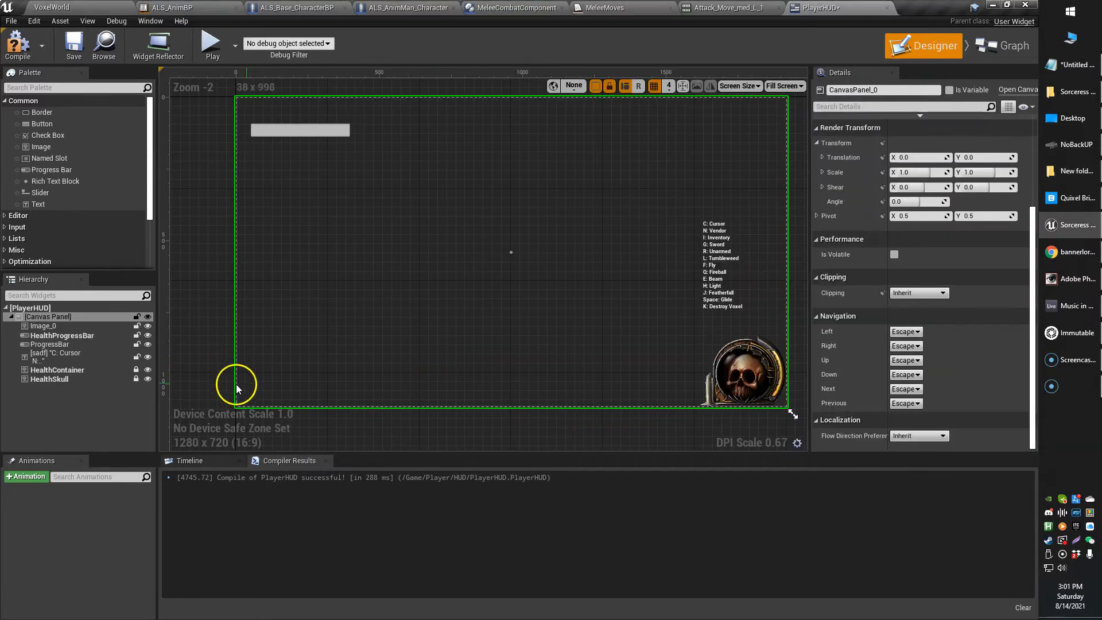
# Step: Import the three health images into /Game/Player/HUD for the new image widgets
pyautogui.click(148, 380)
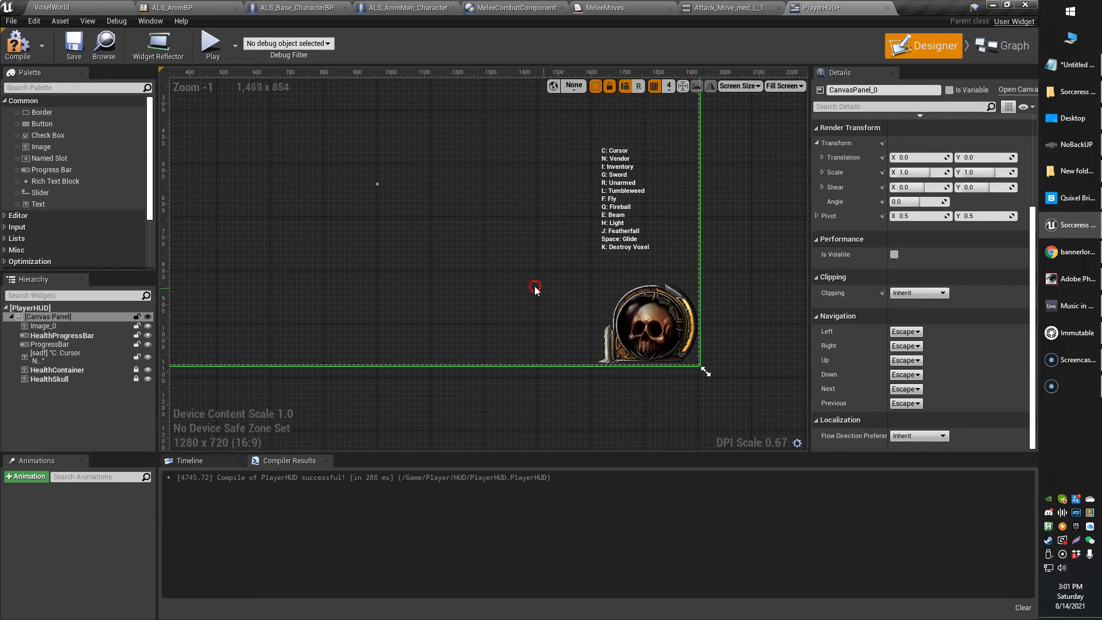
pyautogui.click(50, 7)
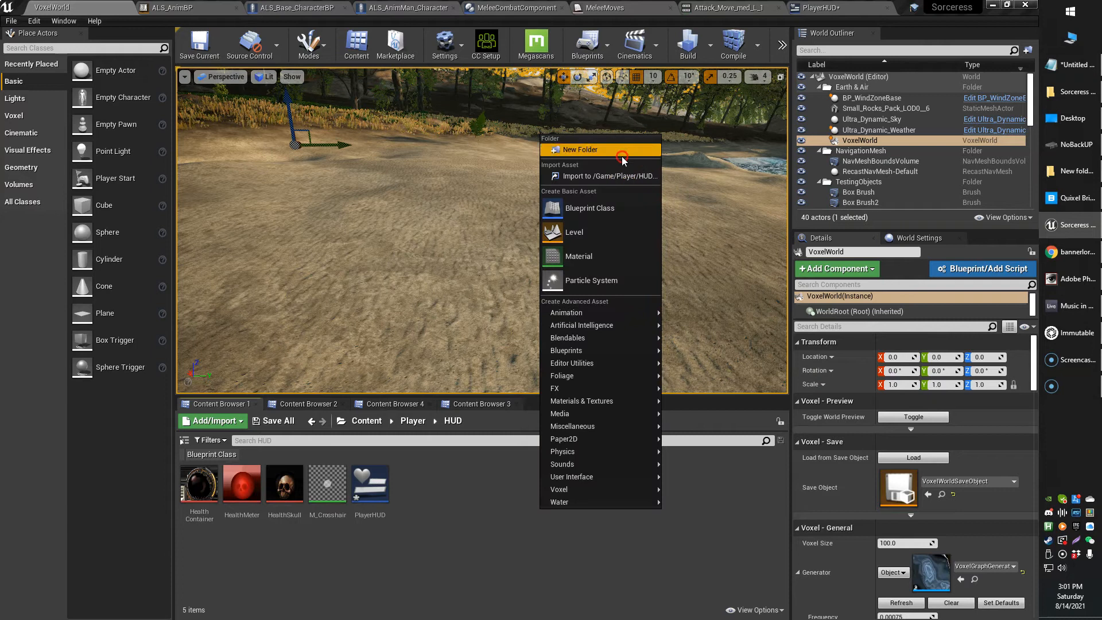
pyautogui.click(600, 176)
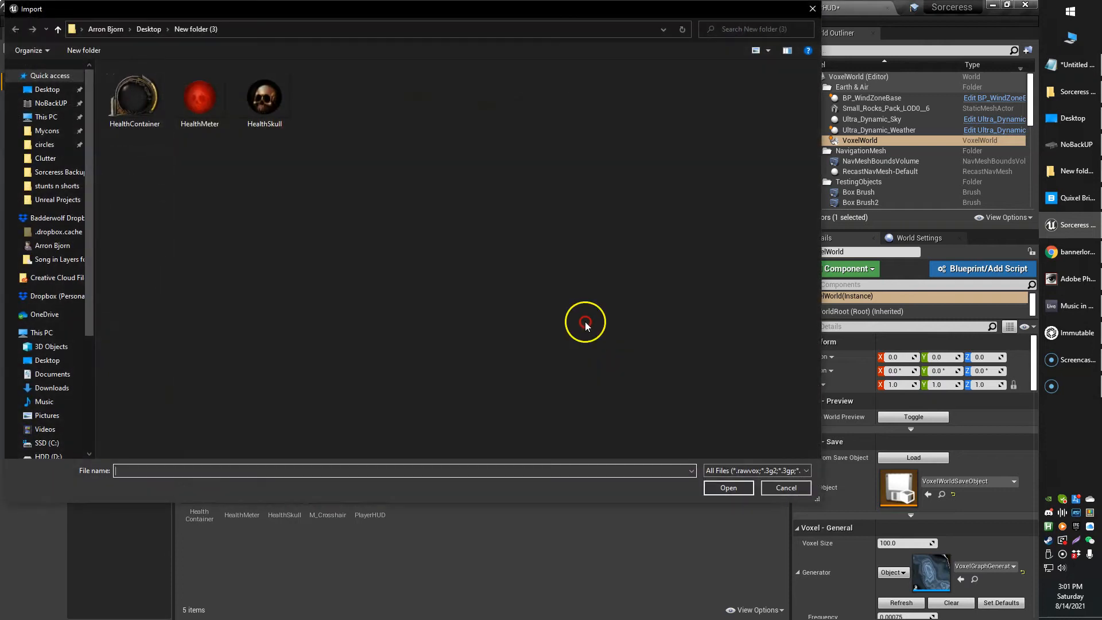
pyautogui.click(785, 488)
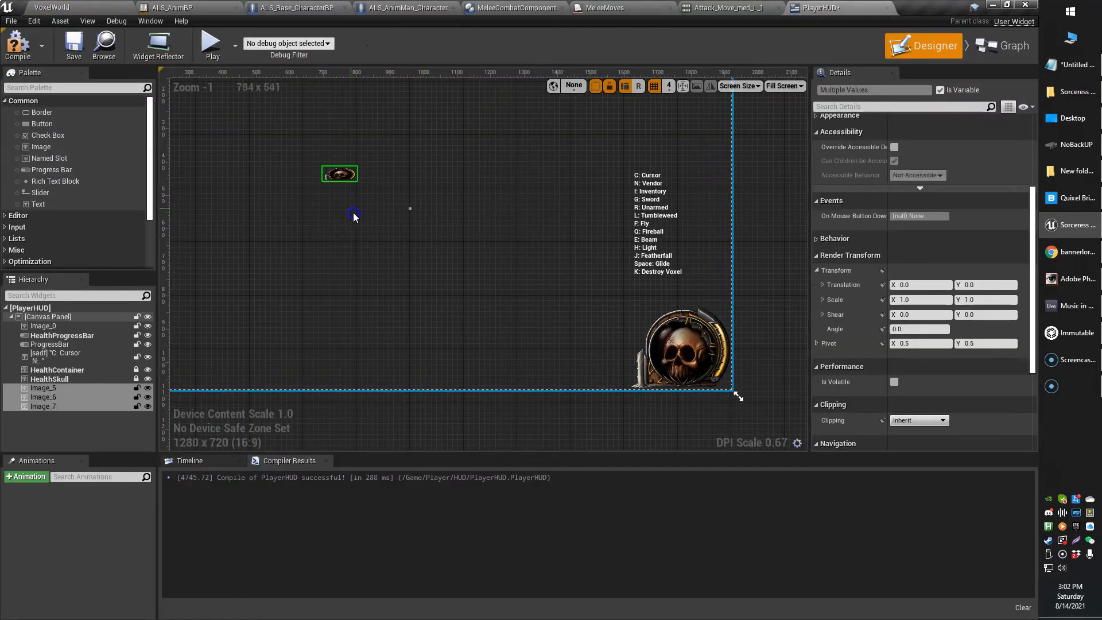
# Step: Pan toward the tiny new image widgets, then switch to the orb artwork in Photoshop
pyautogui.moveTo(340, 173); pyautogui.dragTo(524, 280)
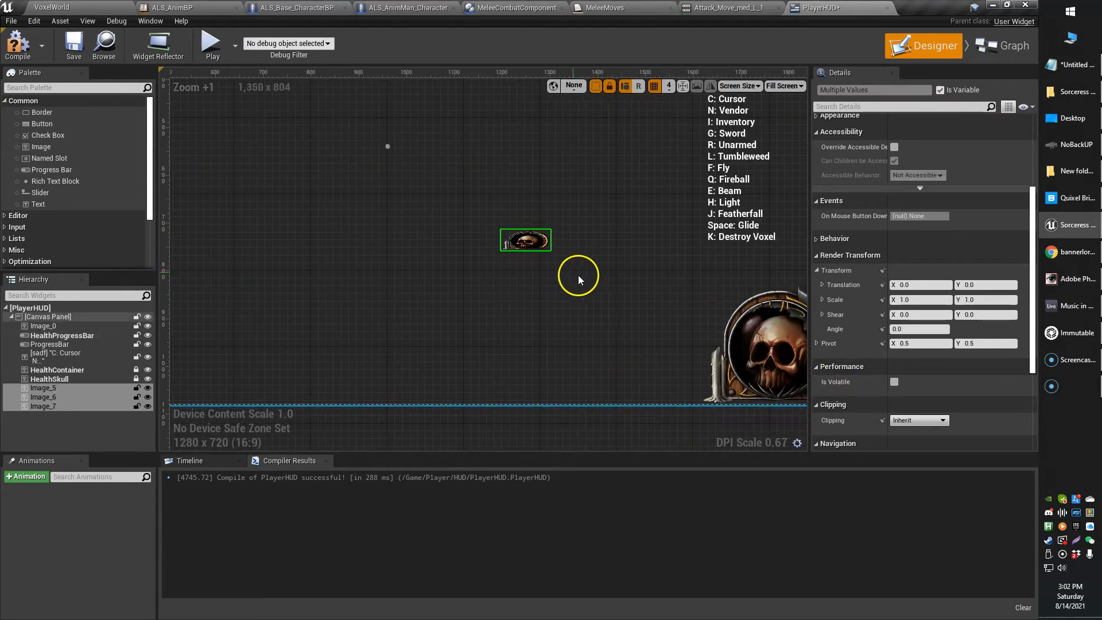
pyautogui.click(526, 239)
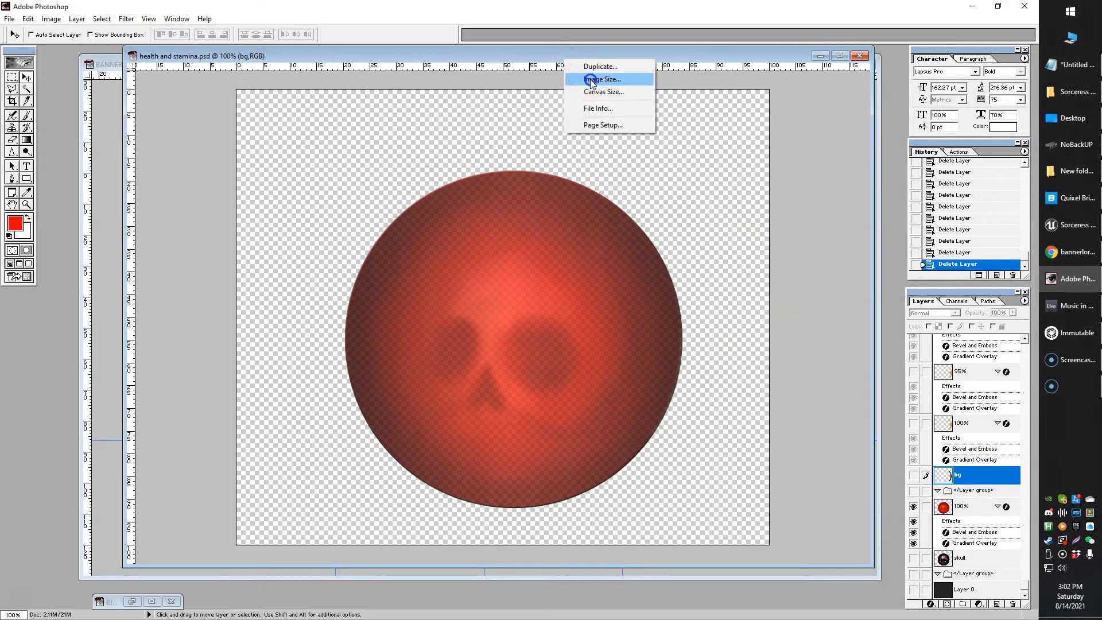
# Step: Resize the red skull orb via Image Size to 300 by 256 pixels with proportions constrained
pyautogui.click(600, 79)
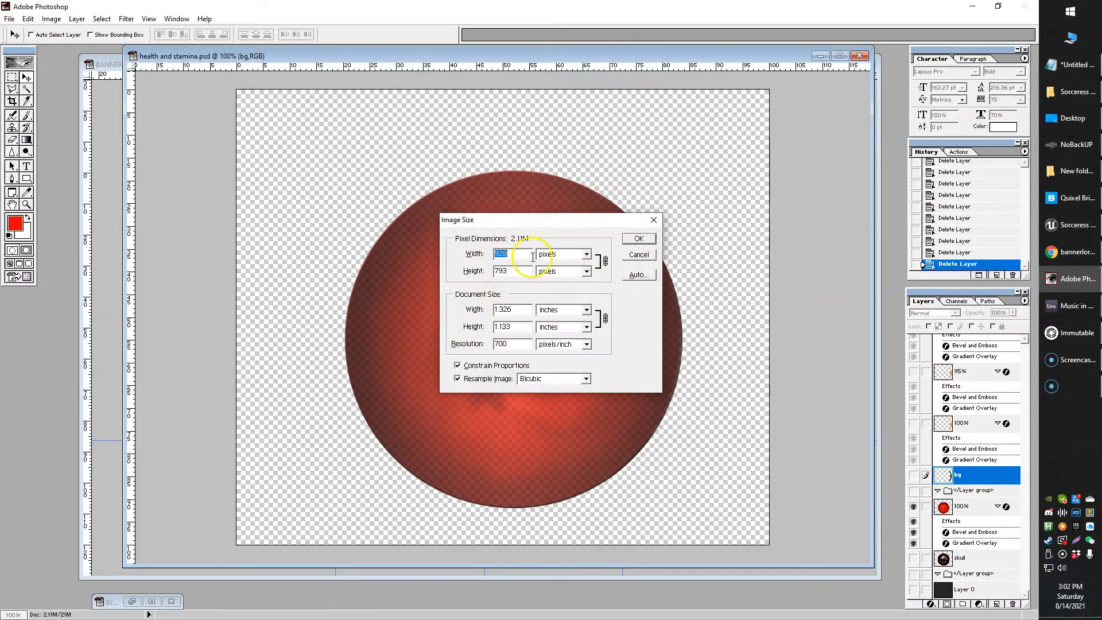
pyautogui.write('800')
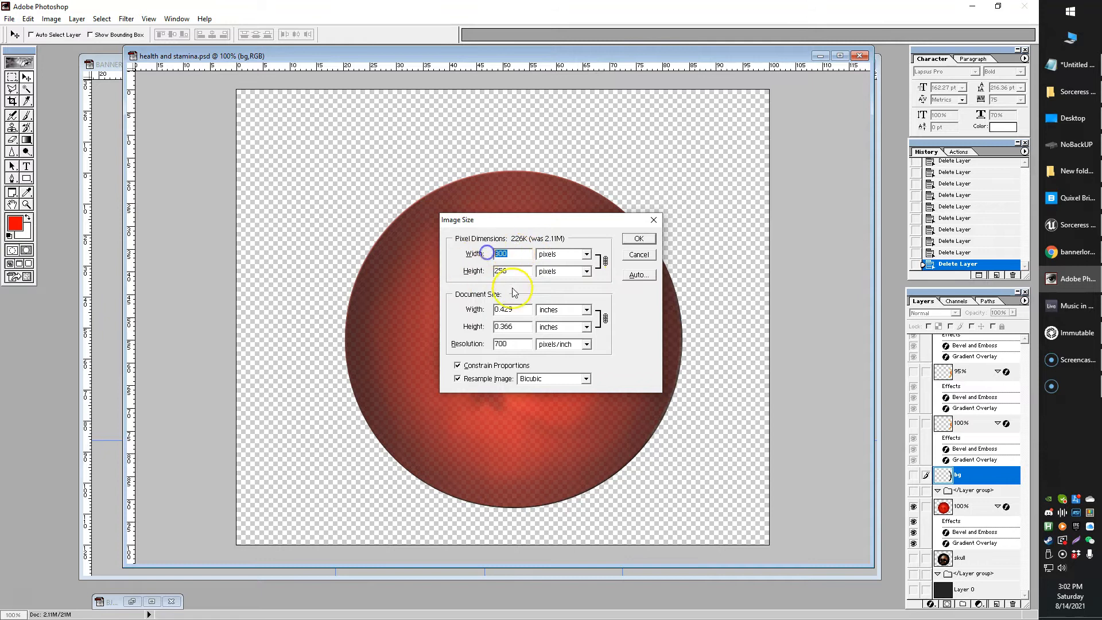
pyautogui.click(637, 255)
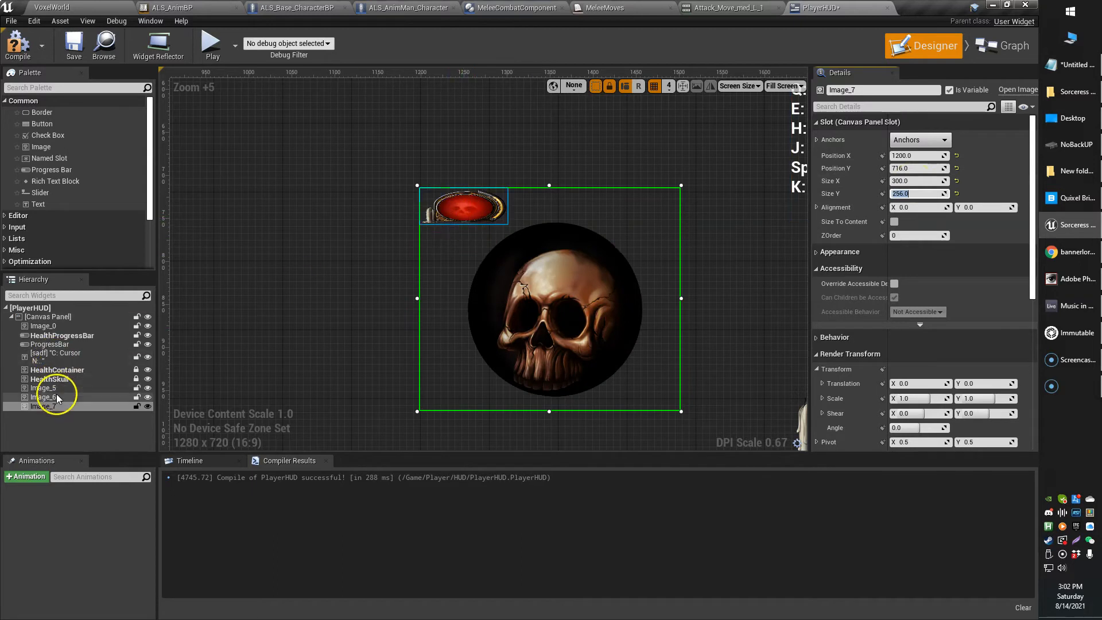
# Step: Give the red orb and container image widgets Size X 300 and Size Y 256
pyautogui.click(45, 396)
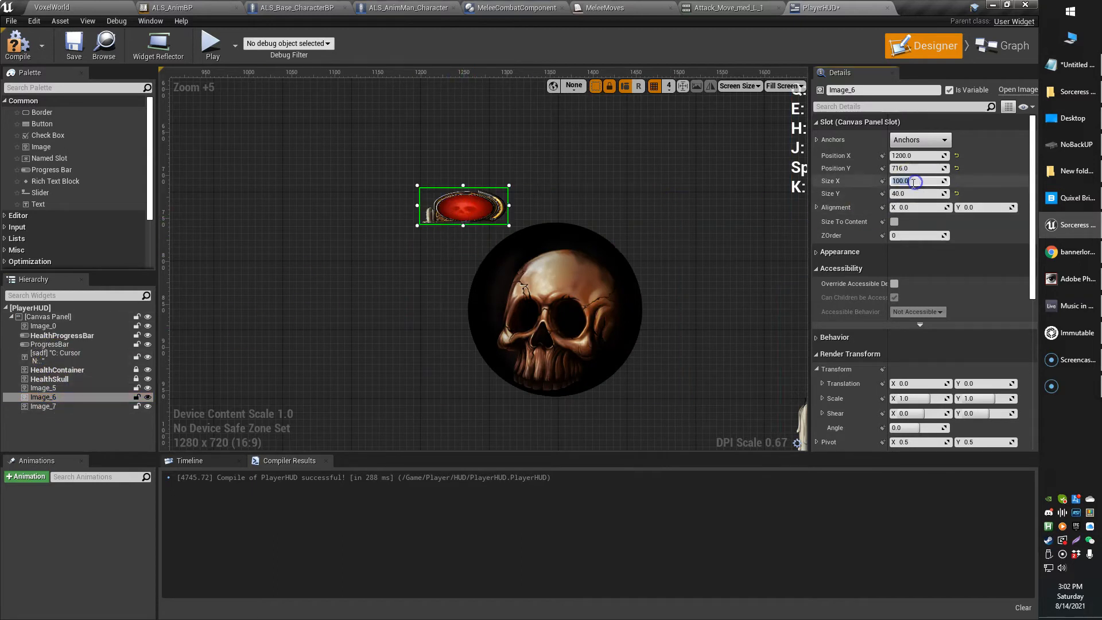
pyautogui.write('300.0')
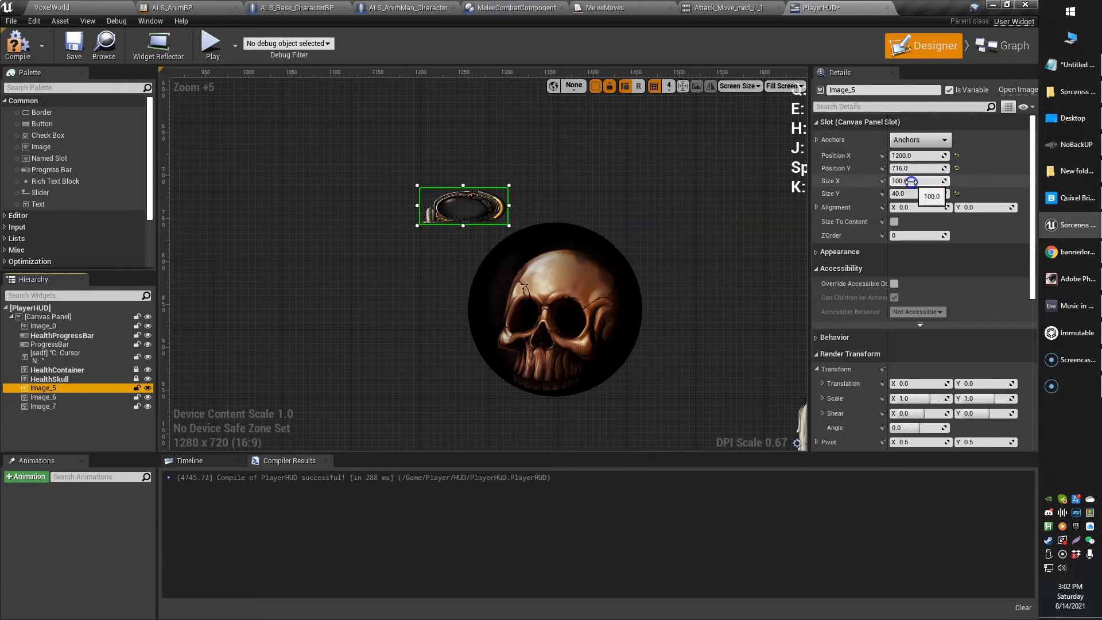
pyautogui.moveTo(914, 181); pyautogui.dragTo(914, 181)
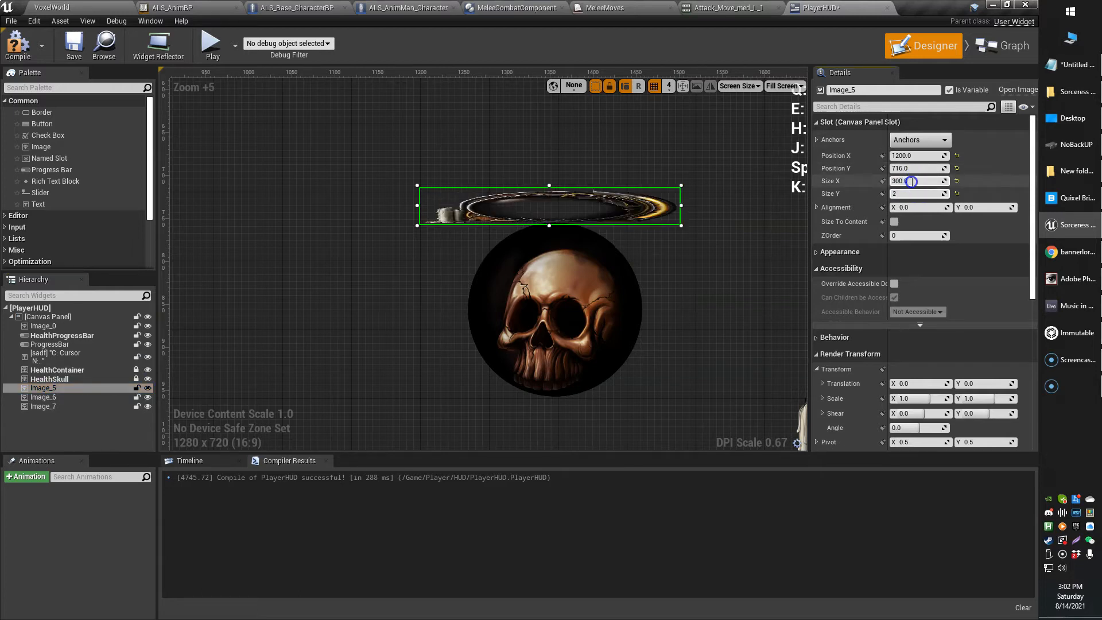
pyautogui.write('256.0')
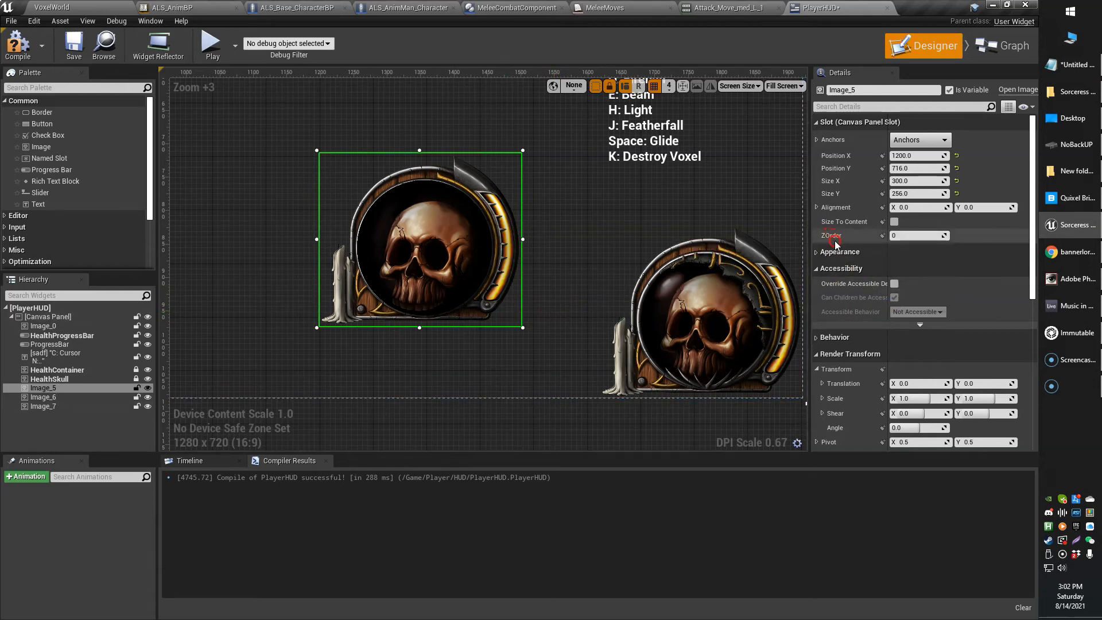
pyautogui.moveTo(832, 236)
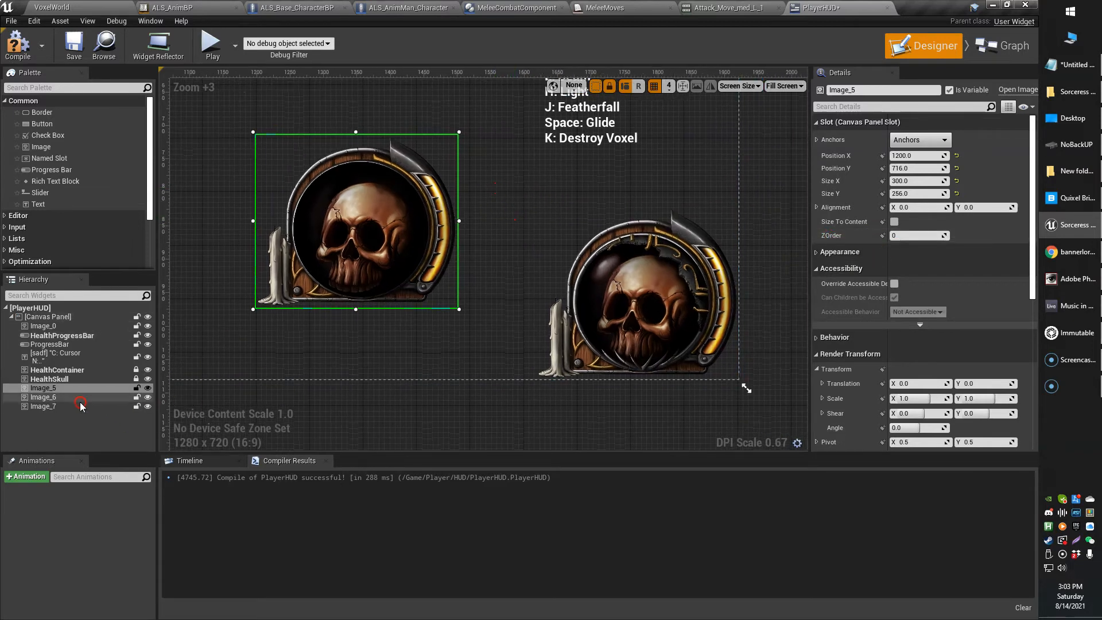
# Step: Place the HealthProgressBar back over the orb and review the new skull and red orb images
pyautogui.click(49, 379)
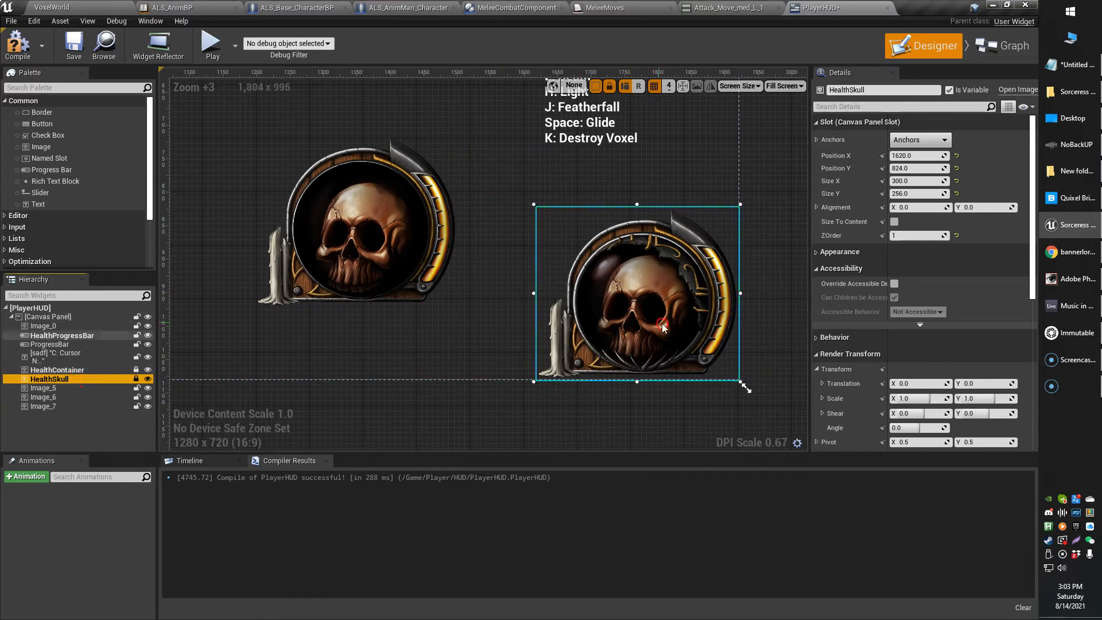
pyautogui.click(60, 335)
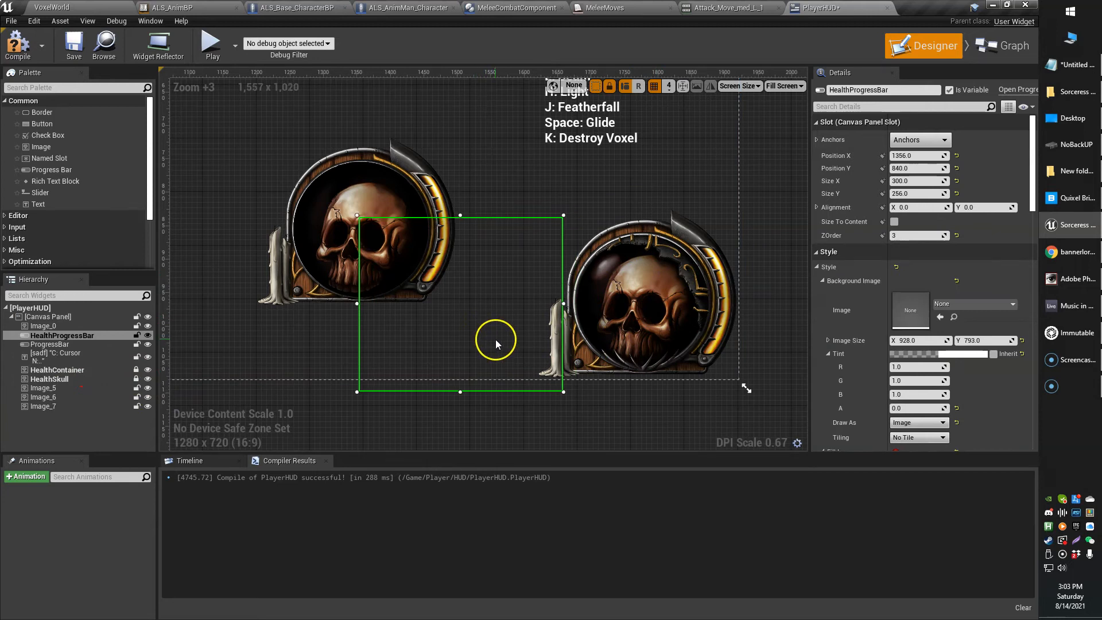
pyautogui.moveTo(496, 341); pyautogui.dragTo(633, 293)
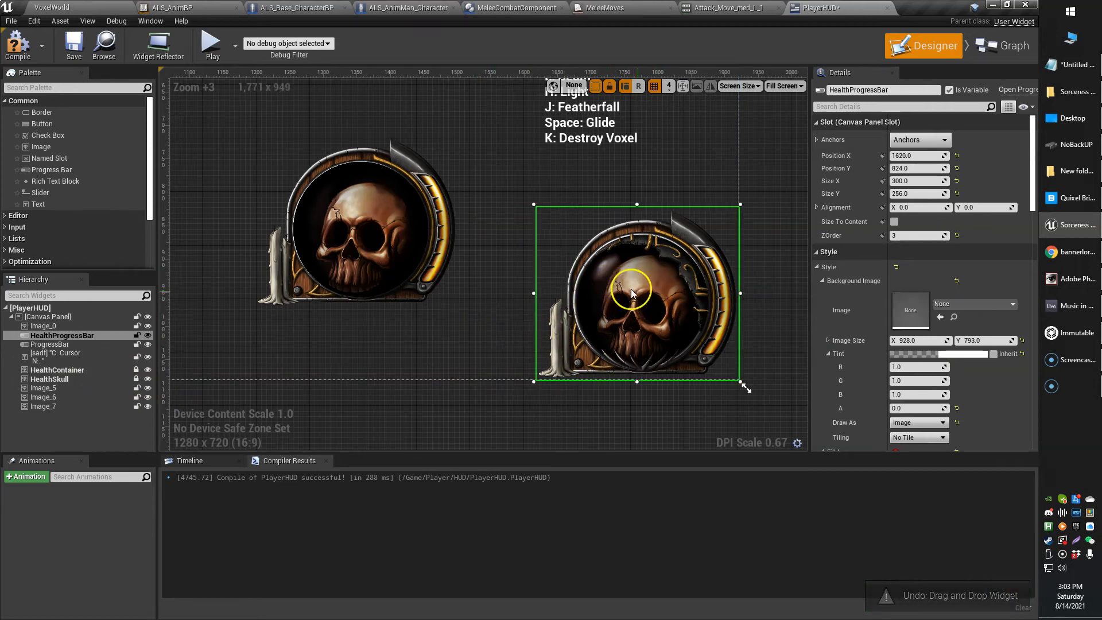
pyautogui.click(372, 214)
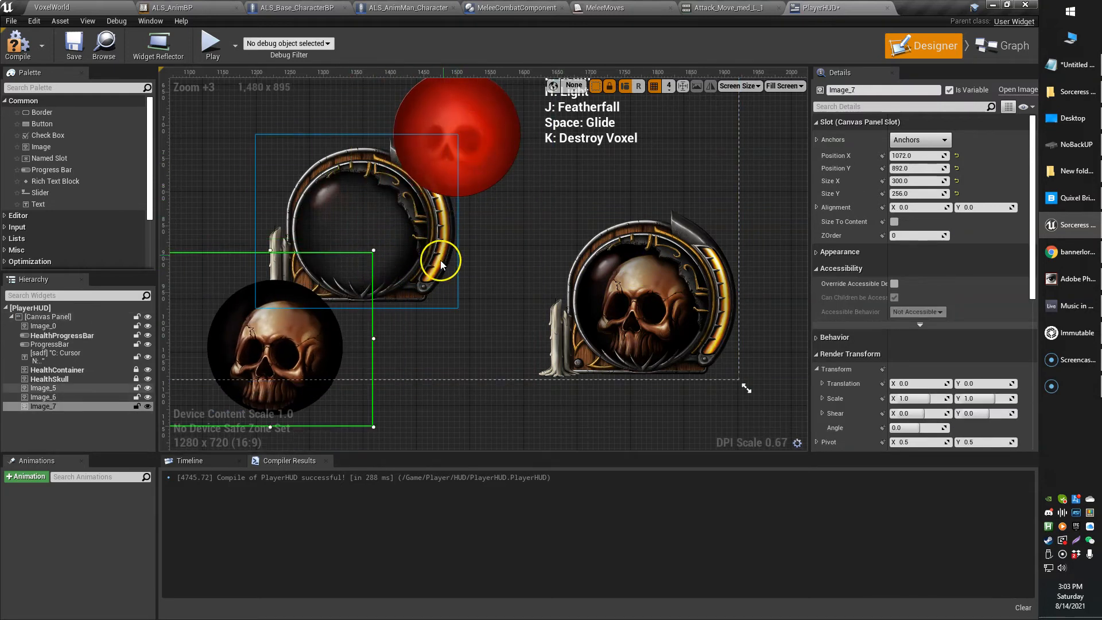
pyautogui.click(49, 379)
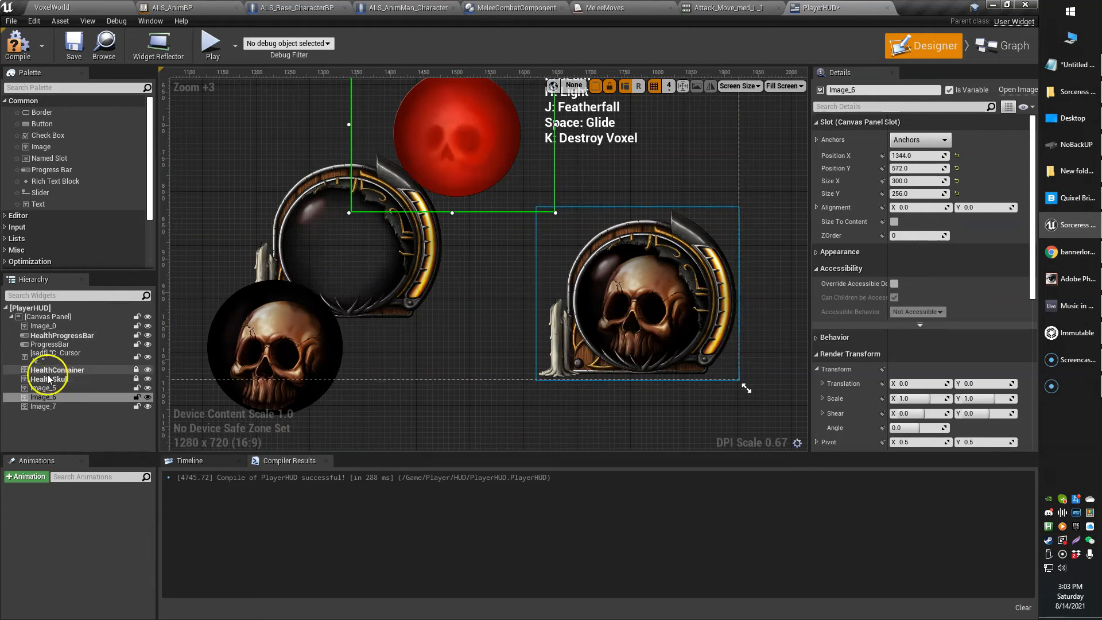
# Step: Move the red orb down toward the container, comparing with the existing HealthSkull and HealthContainer
pyautogui.click(47, 378)
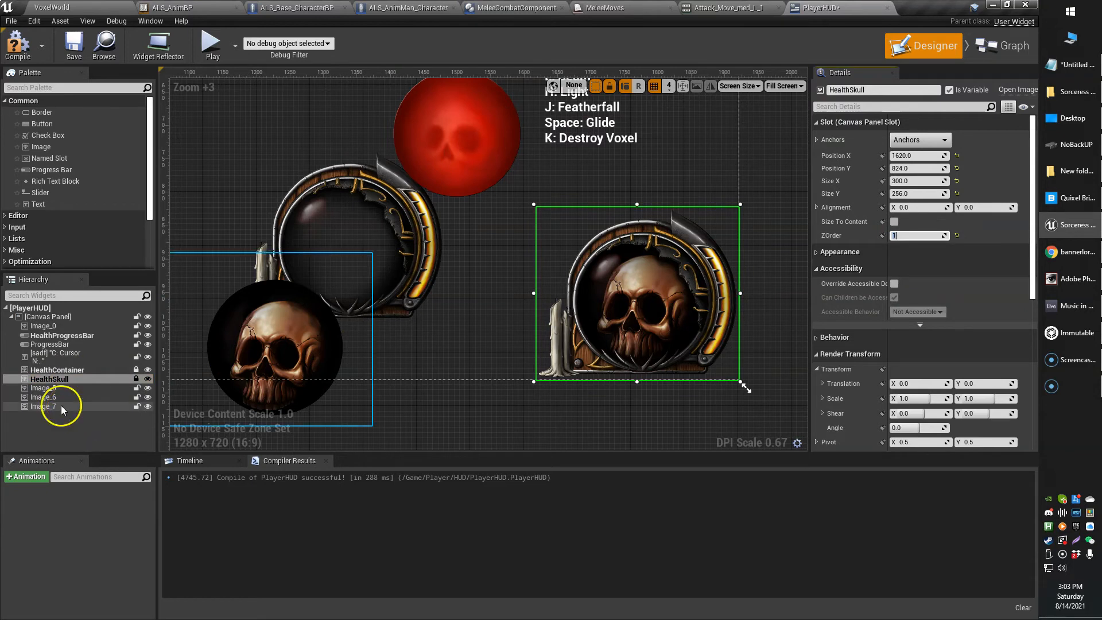
pyautogui.click(45, 406)
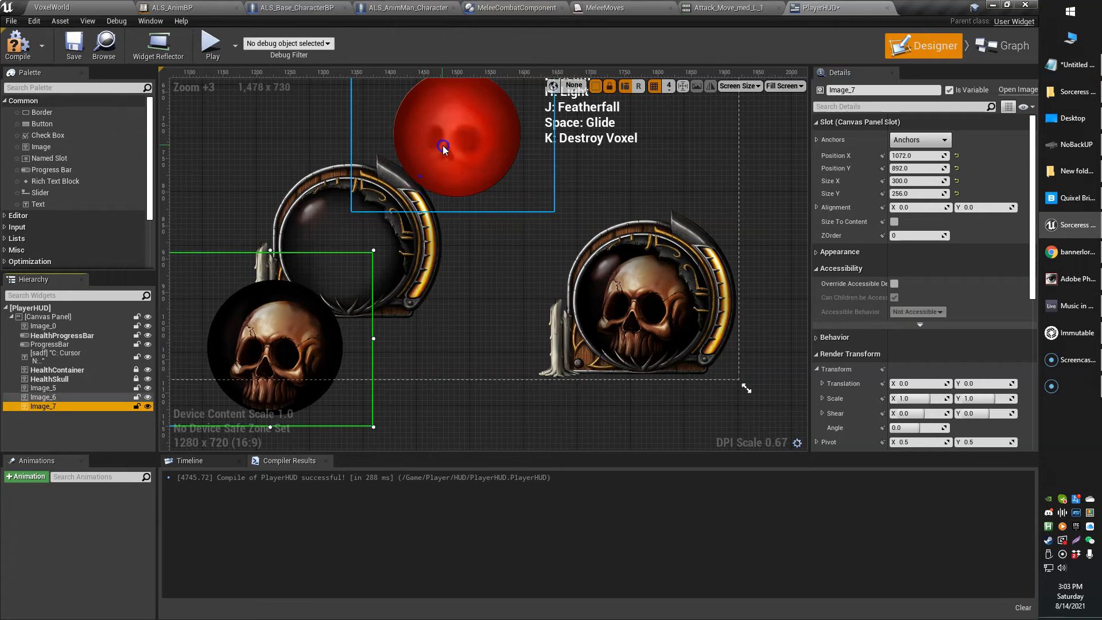
pyautogui.moveTo(443, 148); pyautogui.dragTo(524, 253)
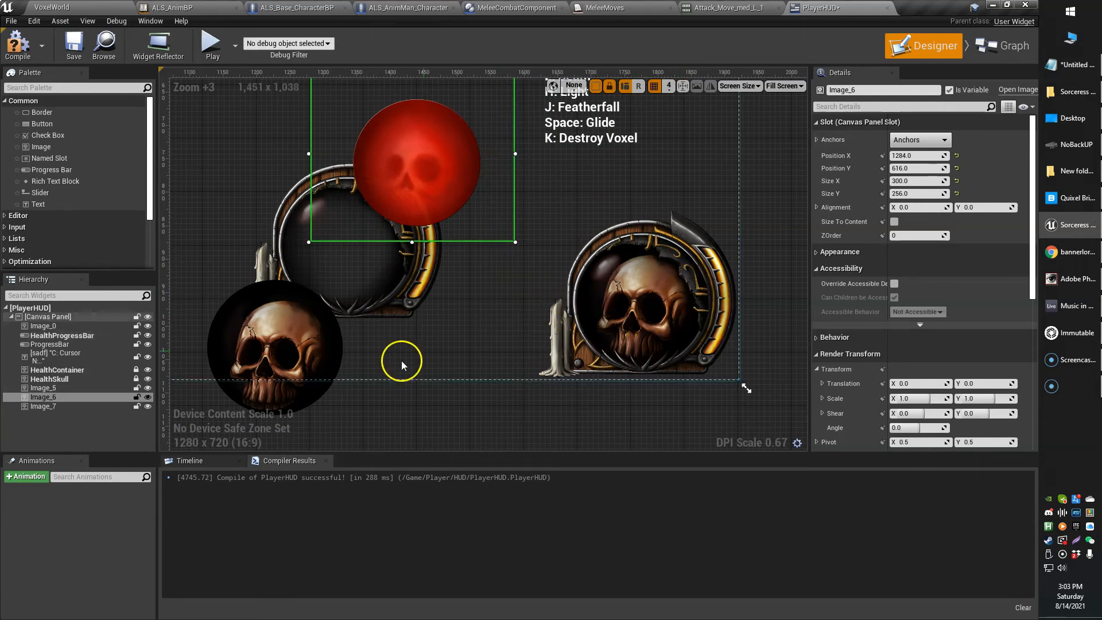
pyautogui.click(44, 388)
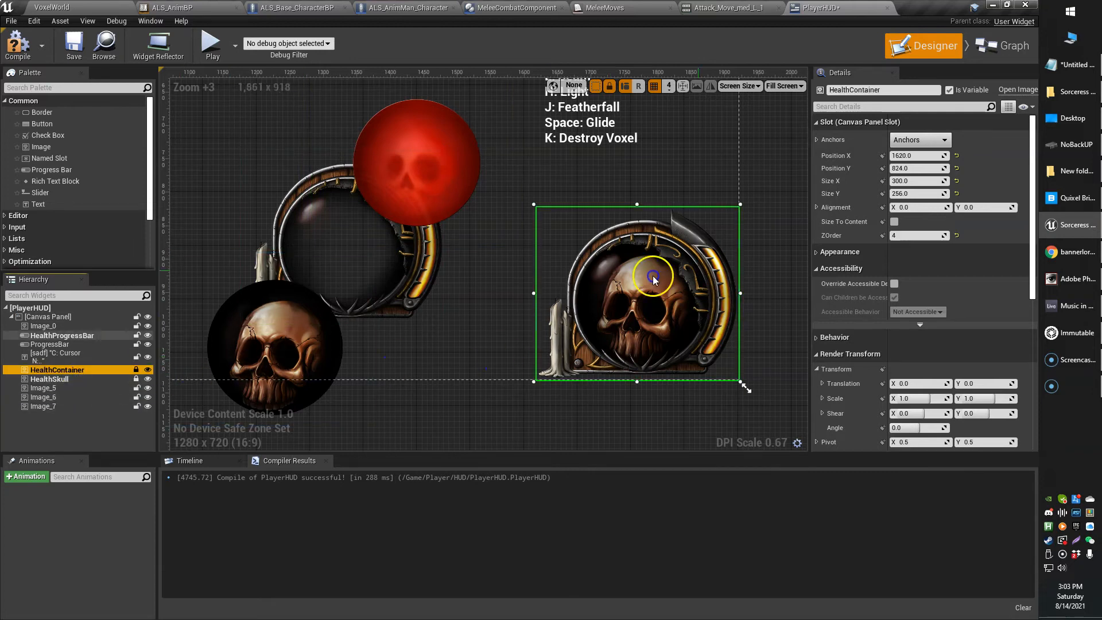
pyautogui.click(919, 235)
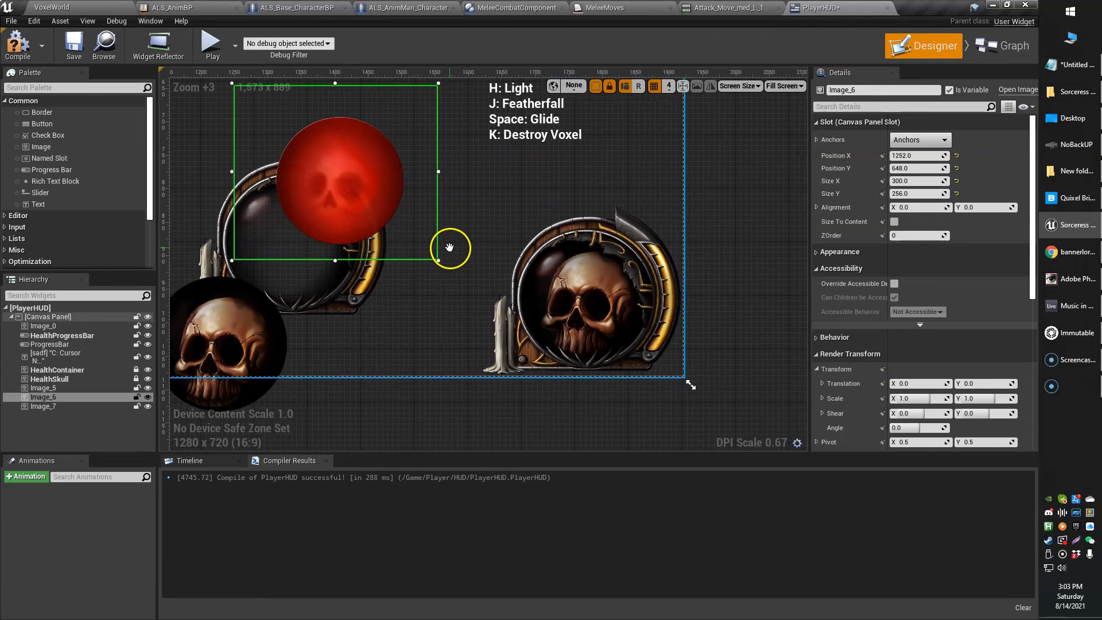
# Step: Place the red orb inside the new container ring and shift the skull image over it
pyautogui.moveTo(450, 248); pyautogui.dragTo(325, 251)
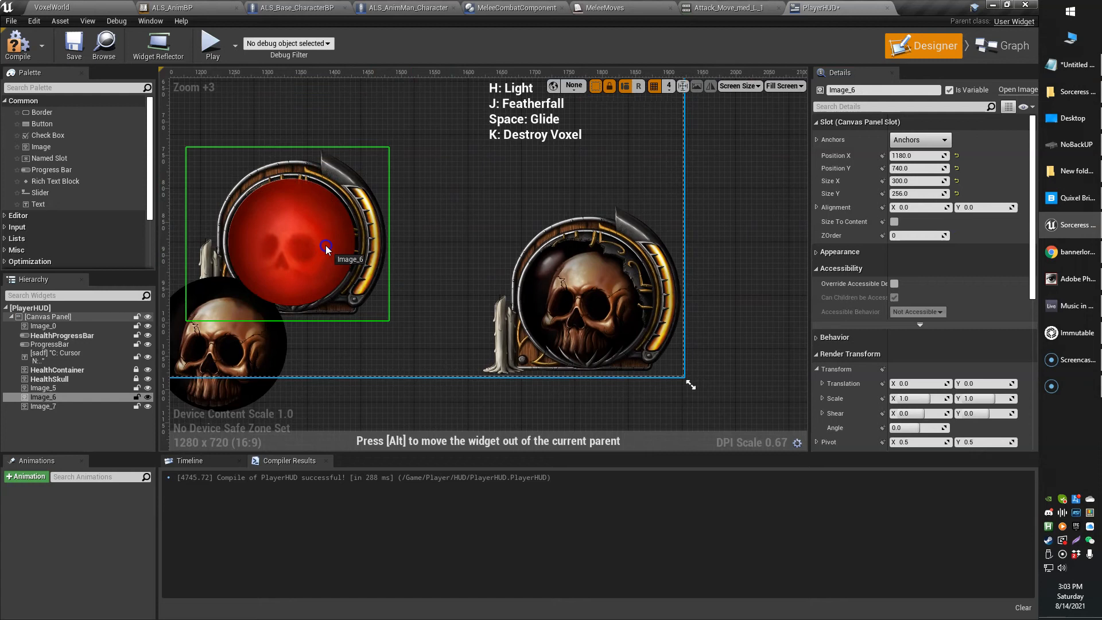
pyautogui.moveTo(286, 236); pyautogui.dragTo(289, 235)
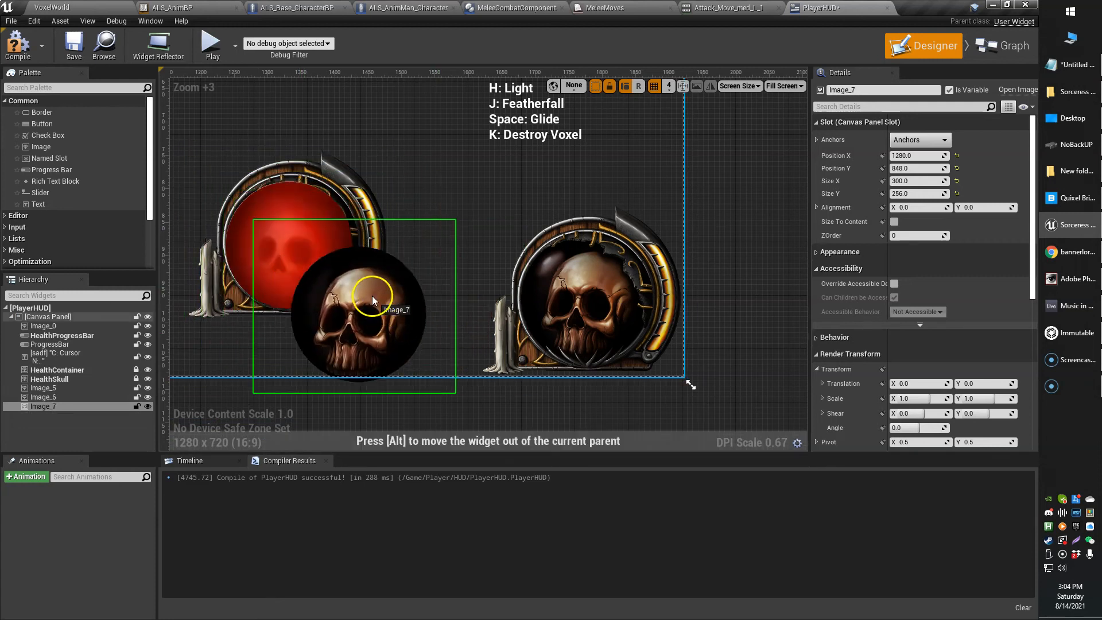
pyautogui.moveTo(372, 301); pyautogui.dragTo(297, 231)
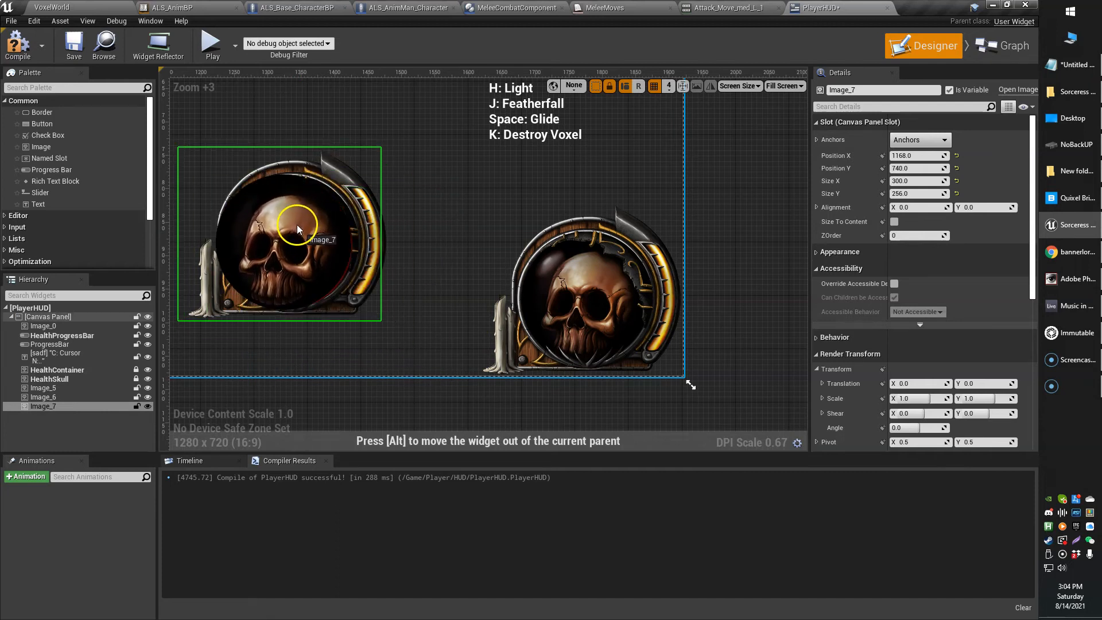
pyautogui.moveTo(296, 229); pyautogui.dragTo(302, 228)
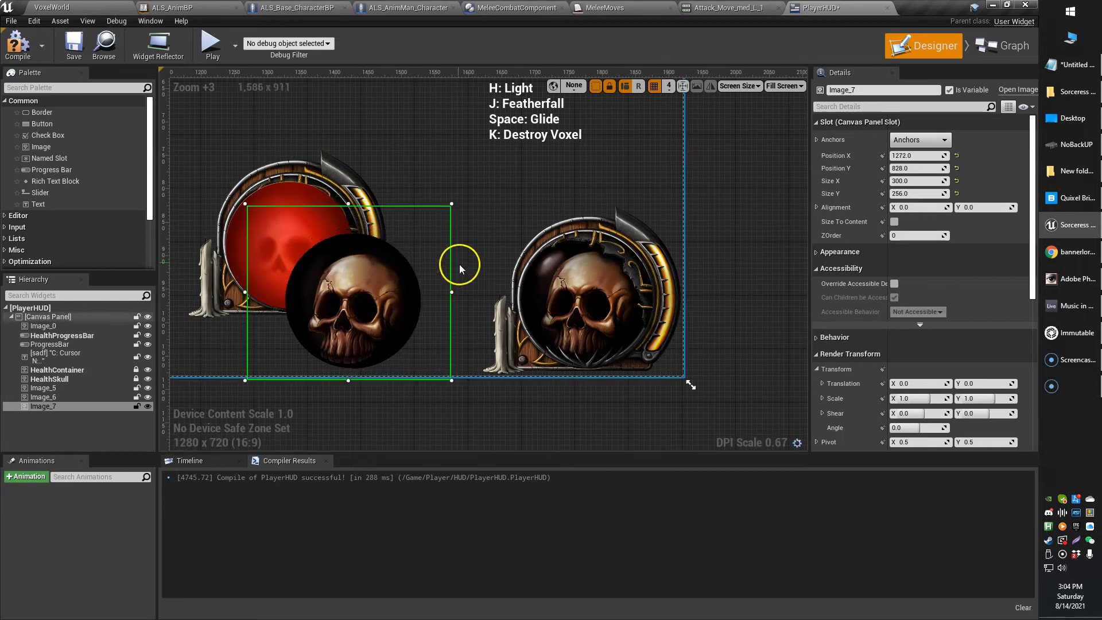
# Step: Raise the red orb image higher on the canvas so it sits above the skull
pyautogui.moveTo(461, 267); pyautogui.dragTo(377, 176)
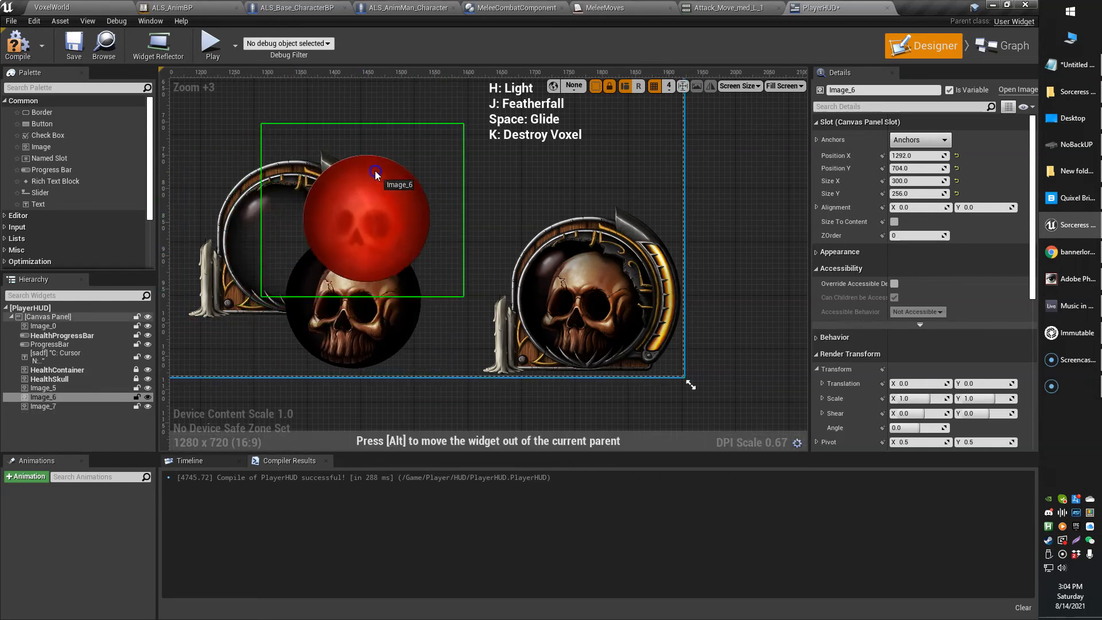
pyautogui.moveTo(377, 174); pyautogui.dragTo(513, 218)
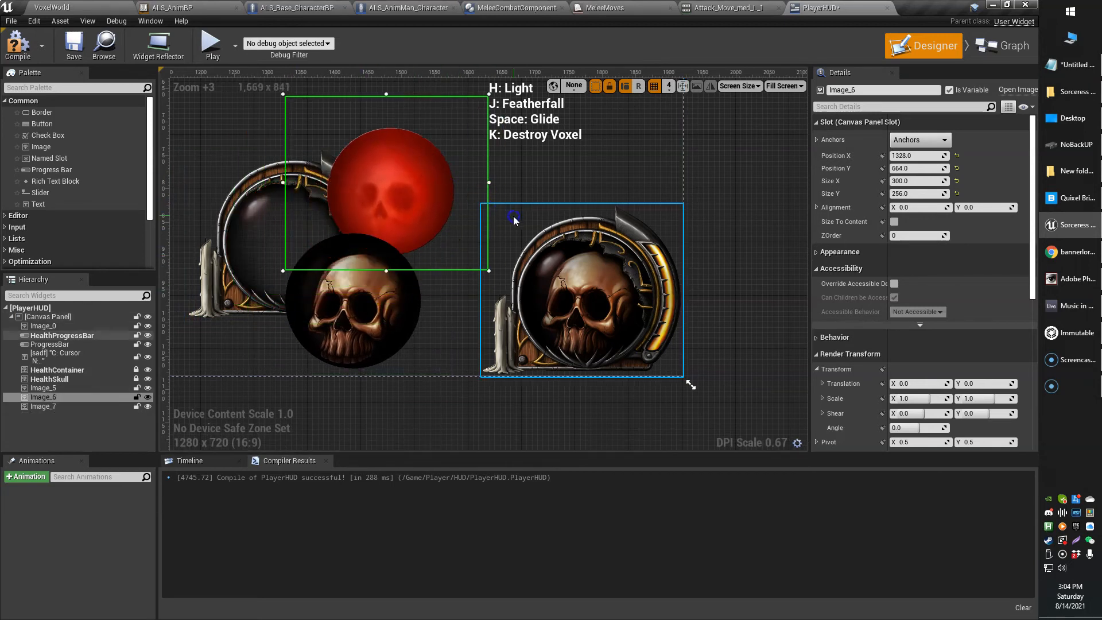
pyautogui.moveTo(513, 214); pyautogui.dragTo(407, 159)
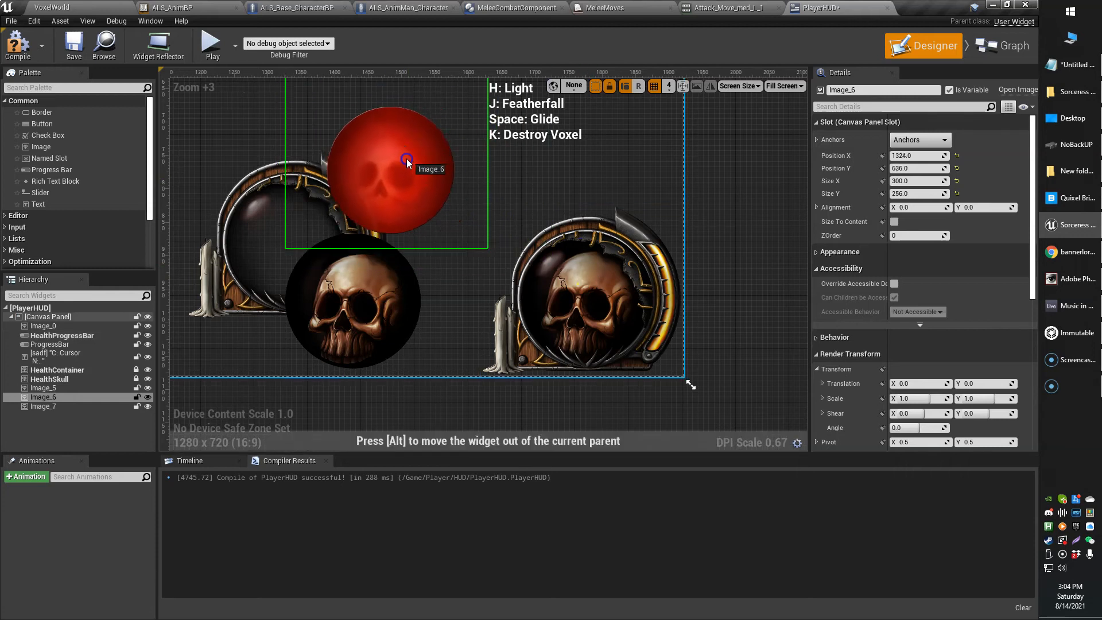
pyautogui.moveTo(408, 161); pyautogui.dragTo(401, 158)
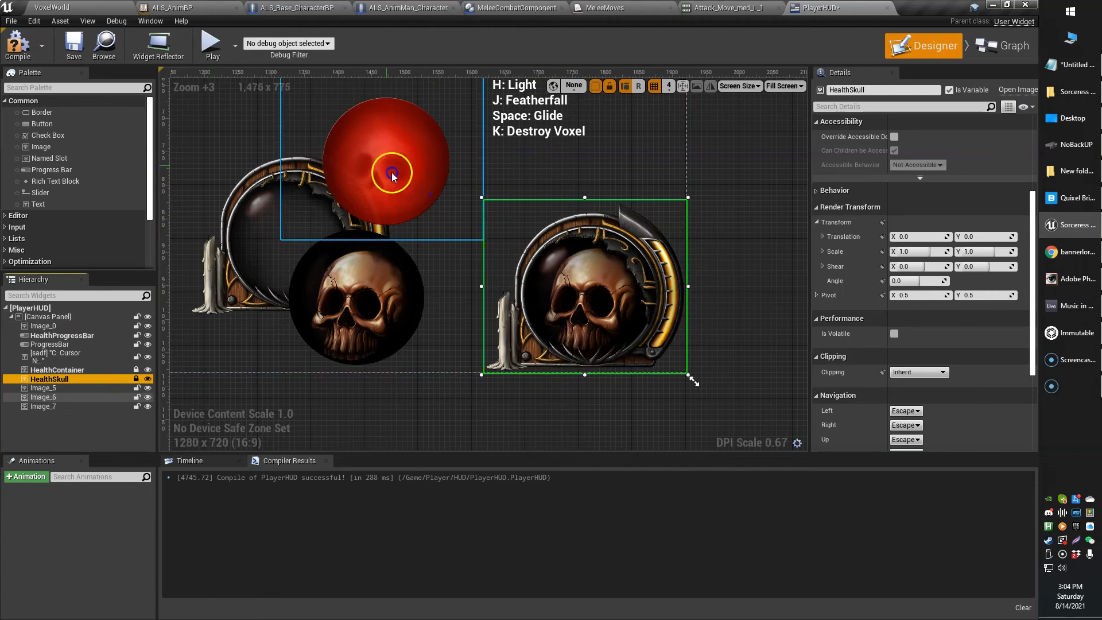
# Step: Show HealthProgressBar's Style settings with HealthMeter as fill image and no background image
pyautogui.scroll(-3)
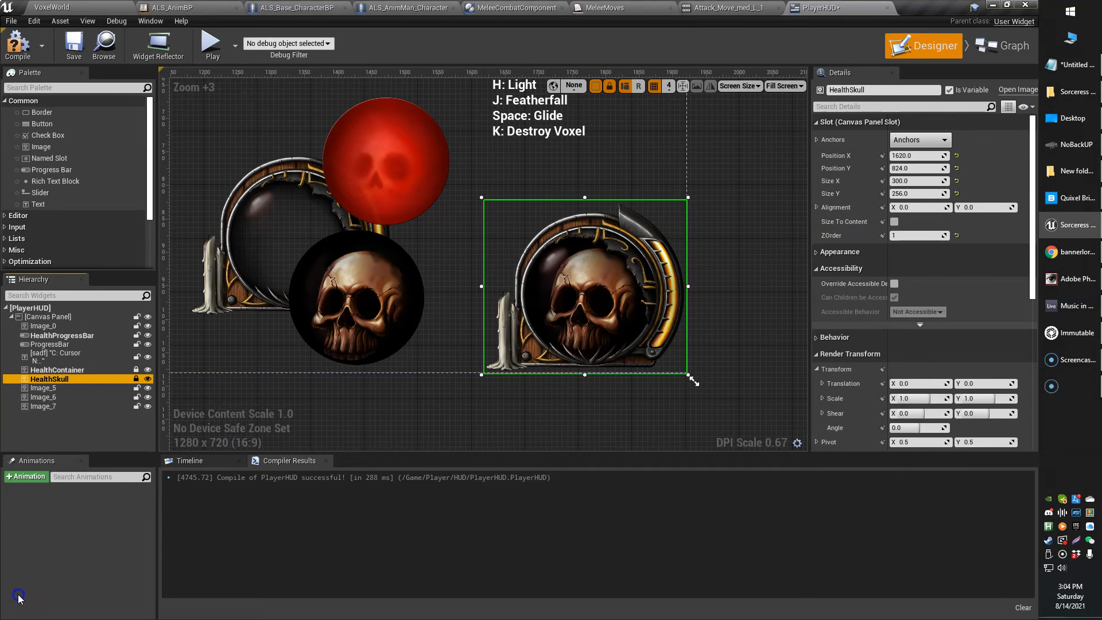
pyautogui.click(62, 336)
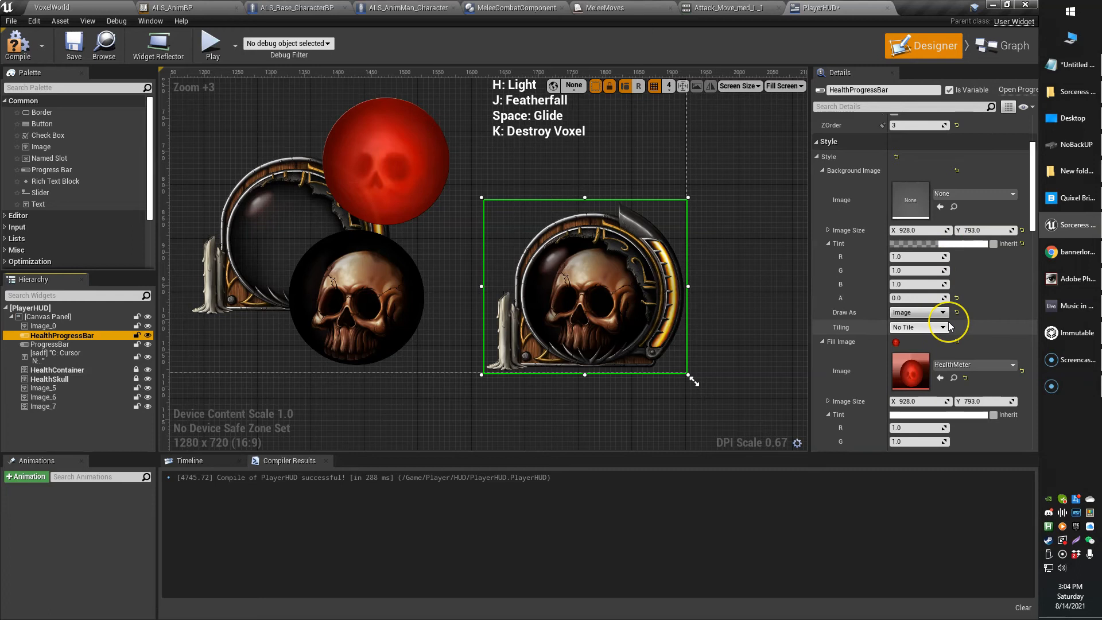
pyautogui.scroll(-3)
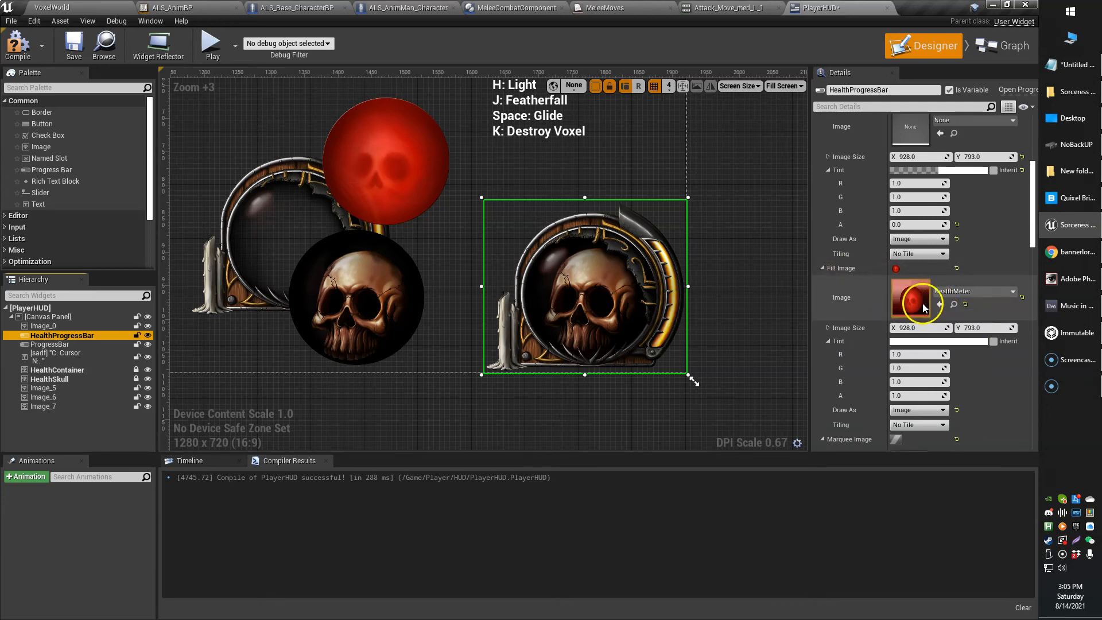
pyautogui.moveTo(941, 305)
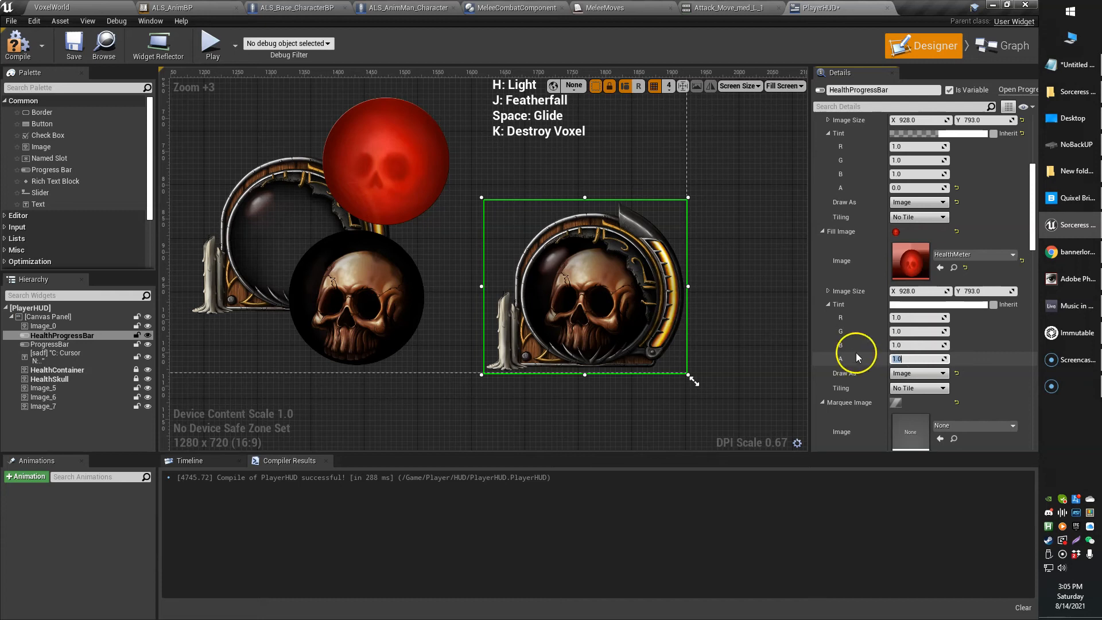
pyautogui.moveTo(948, 369)
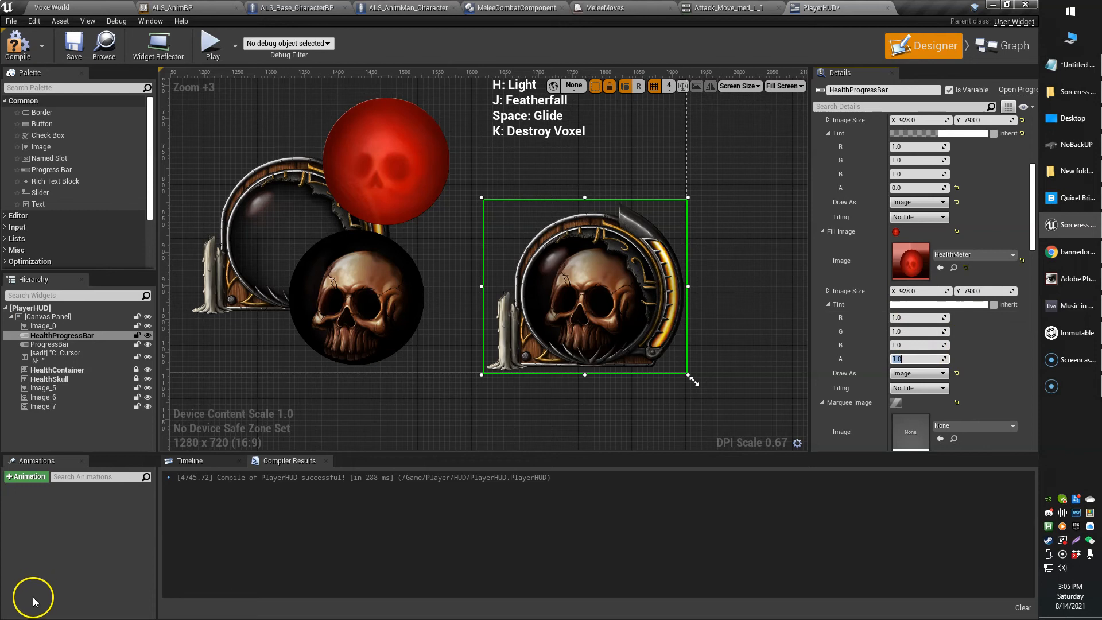
pyautogui.scroll(-3)
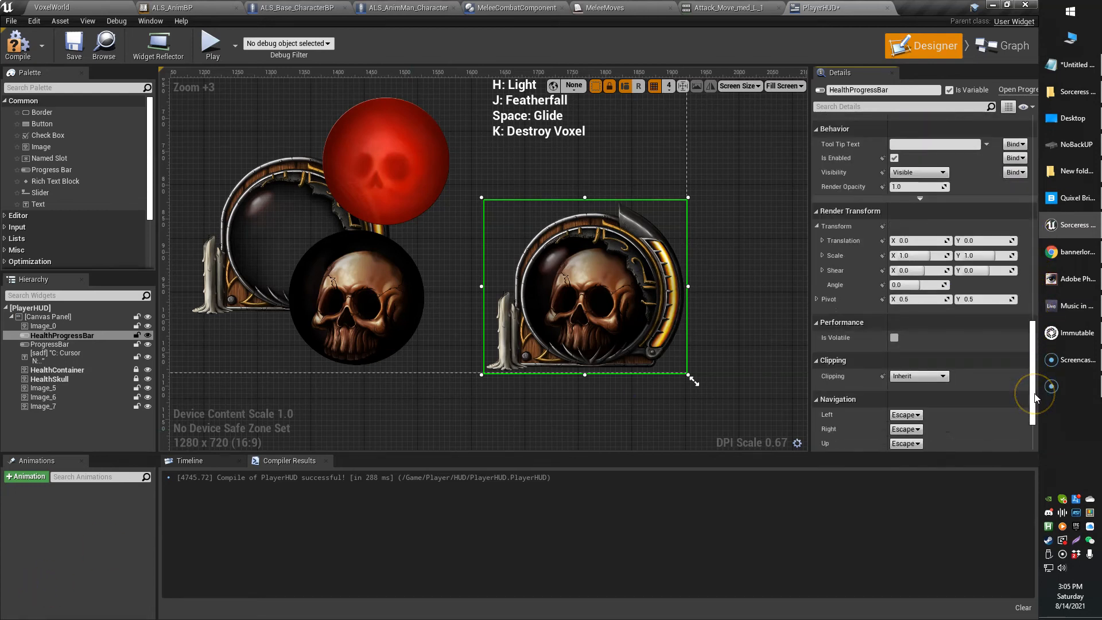
pyautogui.scroll(-3)
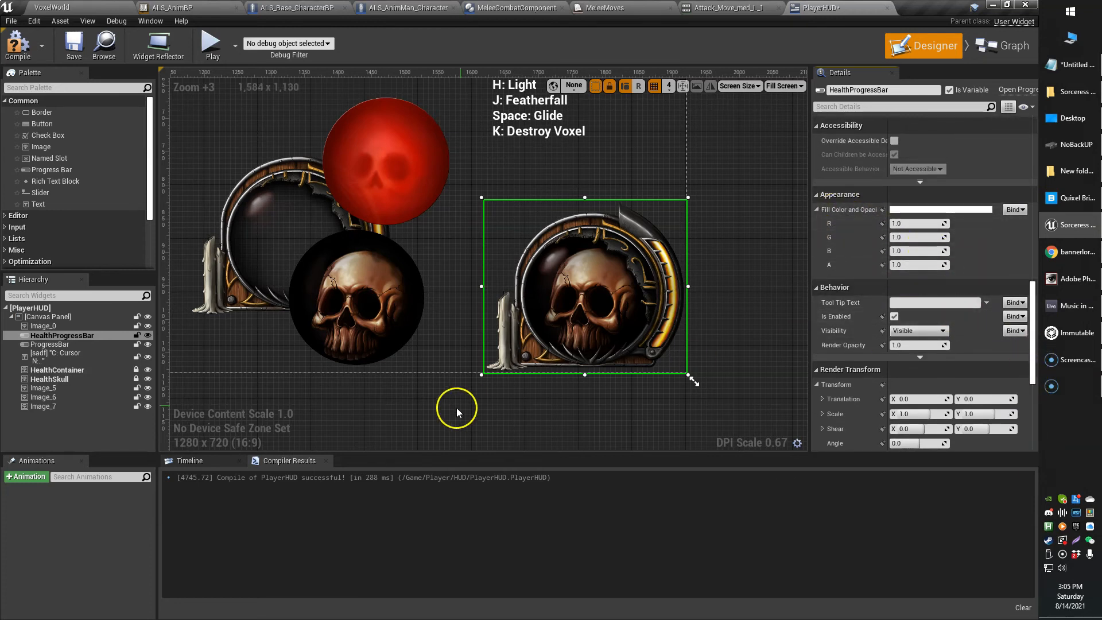
pyautogui.write('opac')
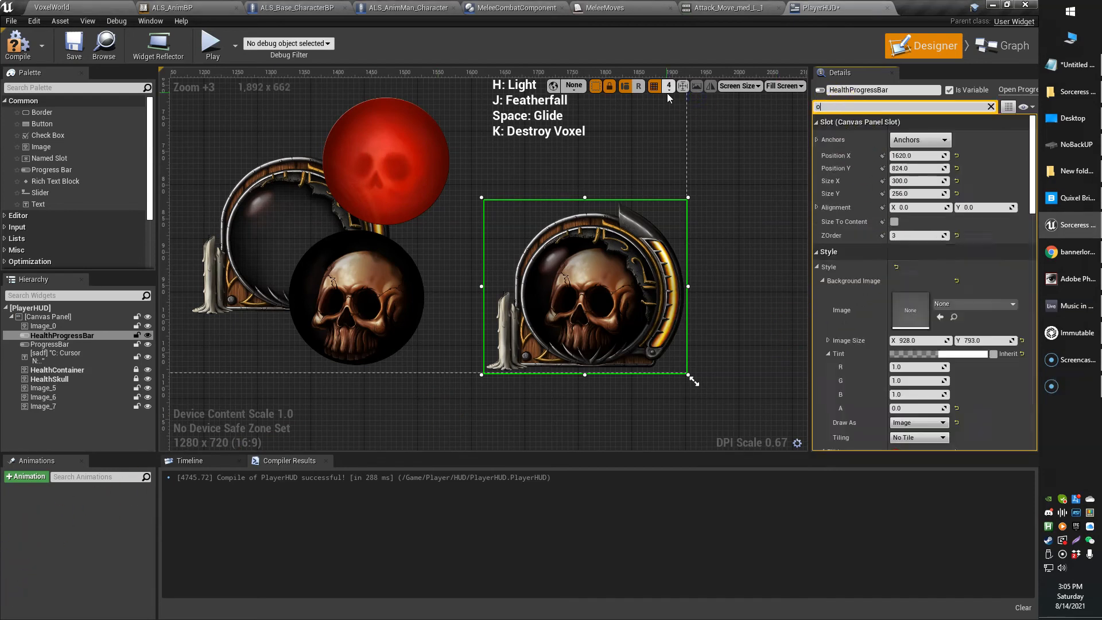
pyautogui.write('opac')
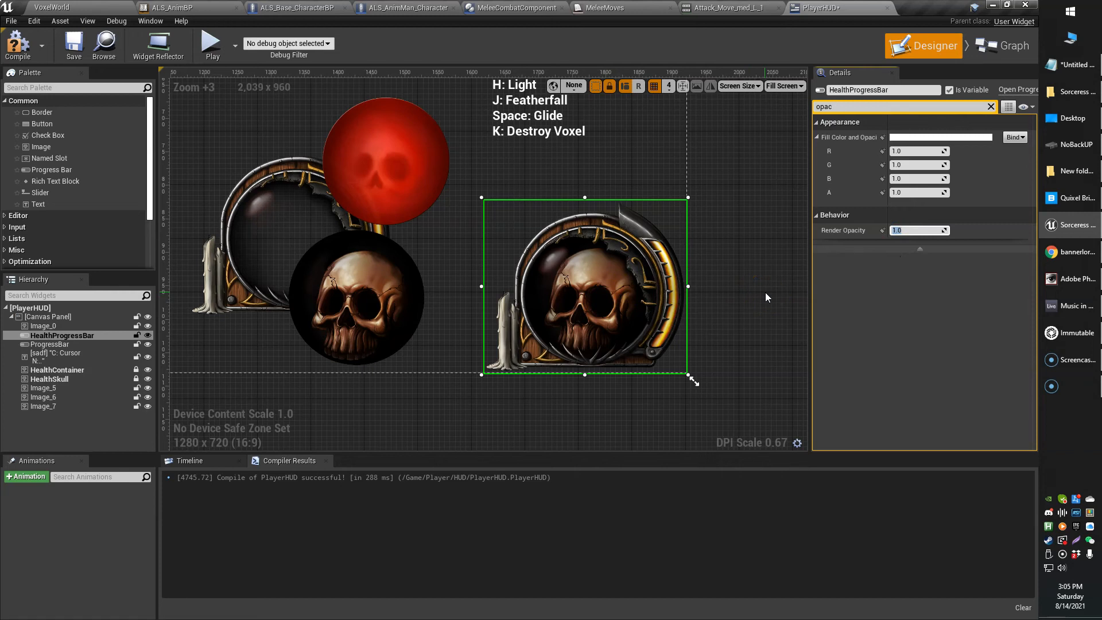
pyautogui.moveTo(828, 296)
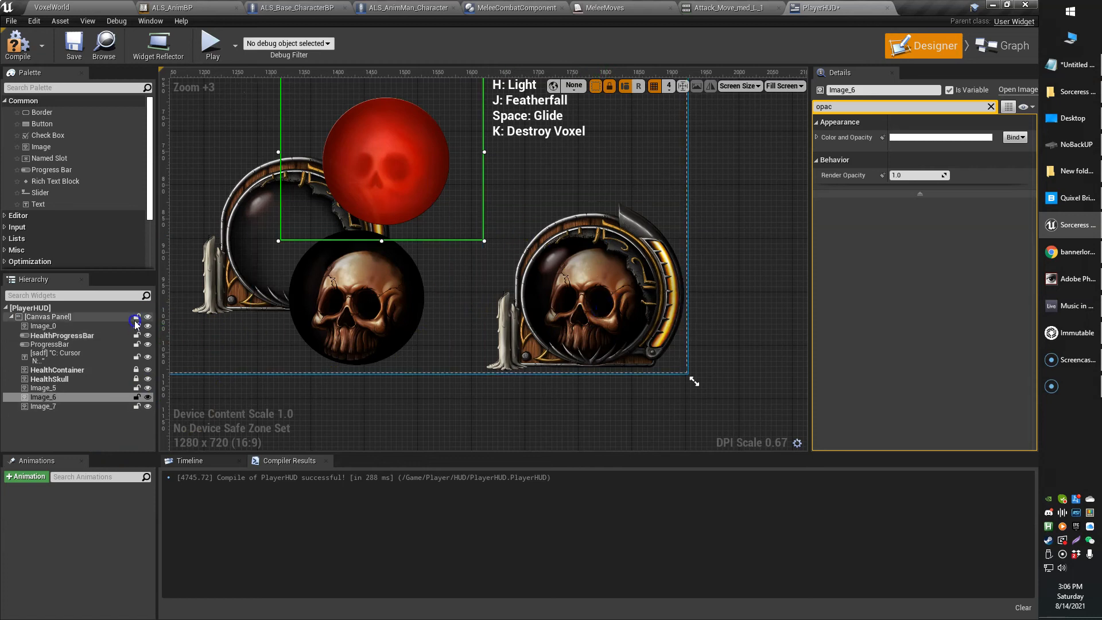
pyautogui.click(571, 305)
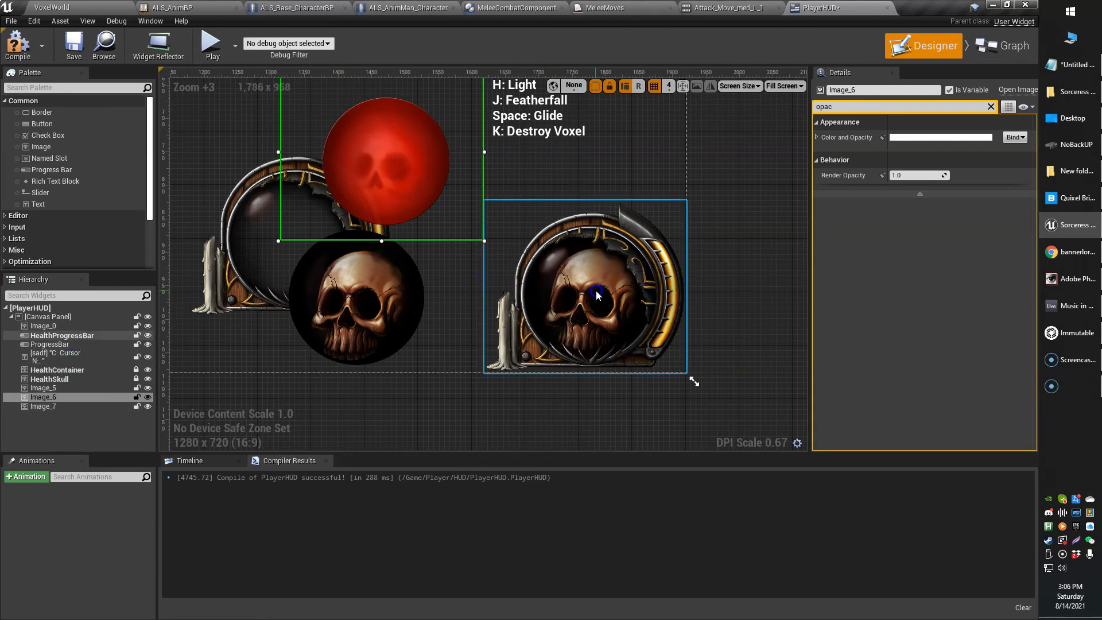
pyautogui.moveTo(75, 340)
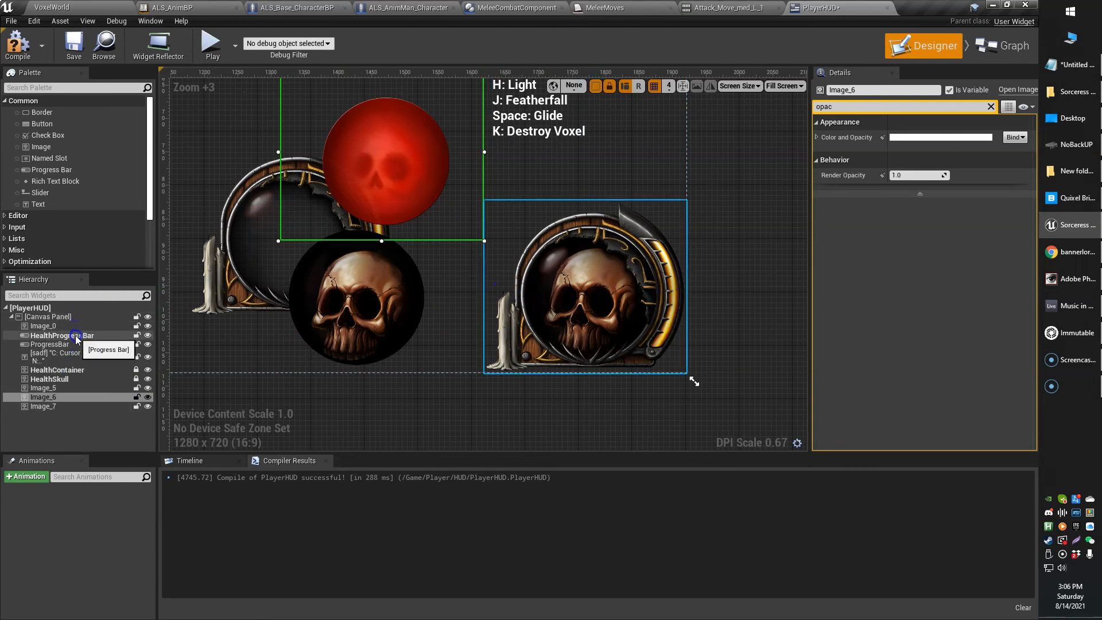
pyautogui.click(59, 335)
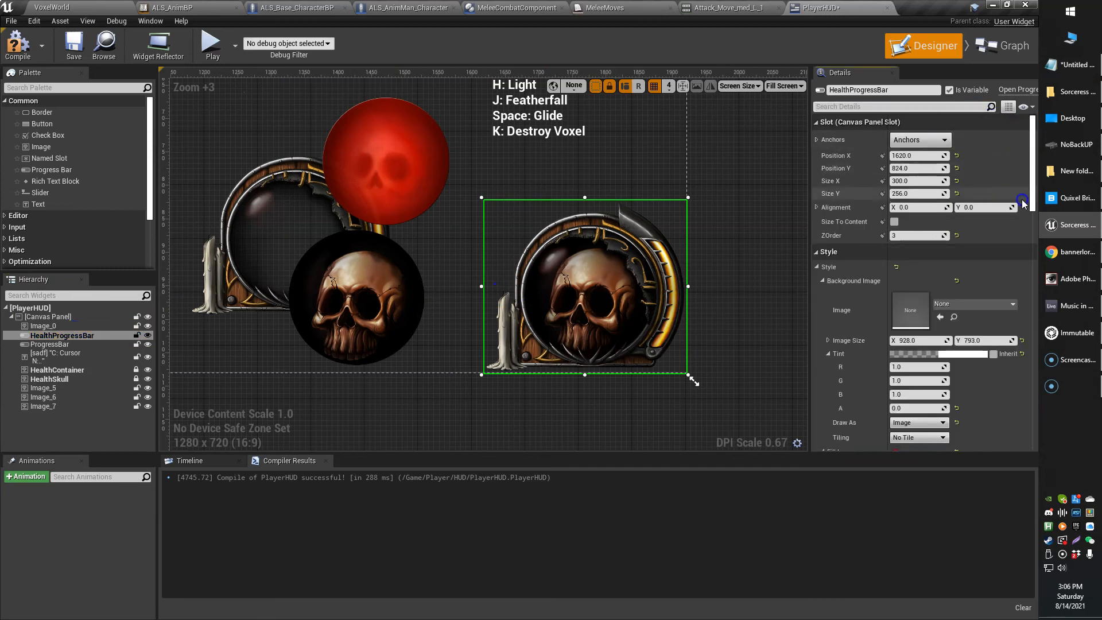
pyautogui.scroll(-3)
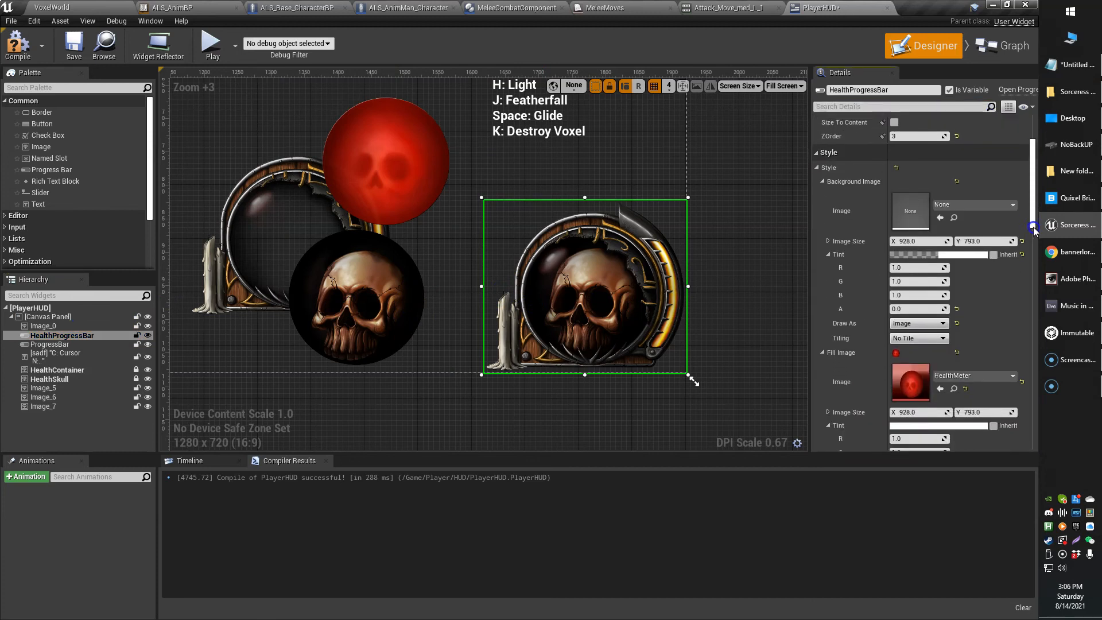
pyautogui.scroll(-3)
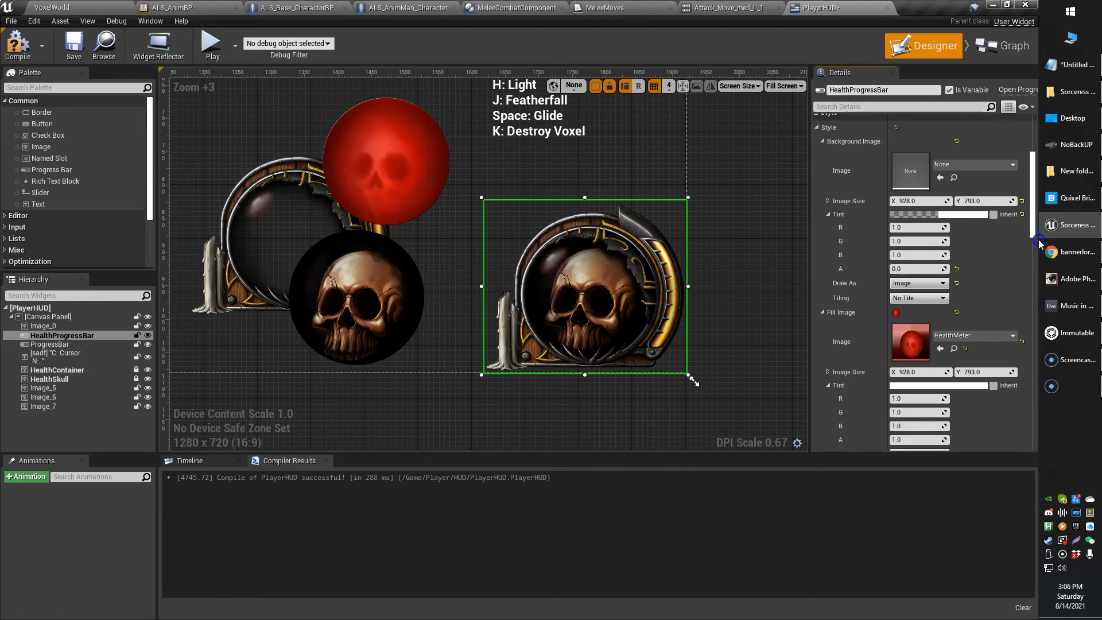
pyautogui.scroll(-3)
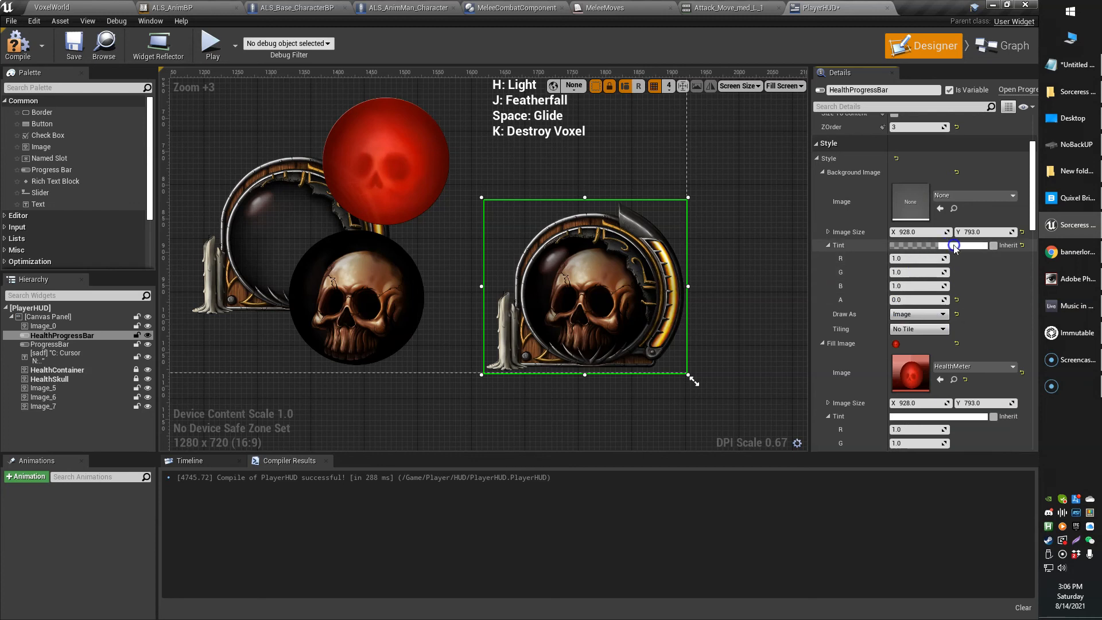
pyautogui.click(945, 245)
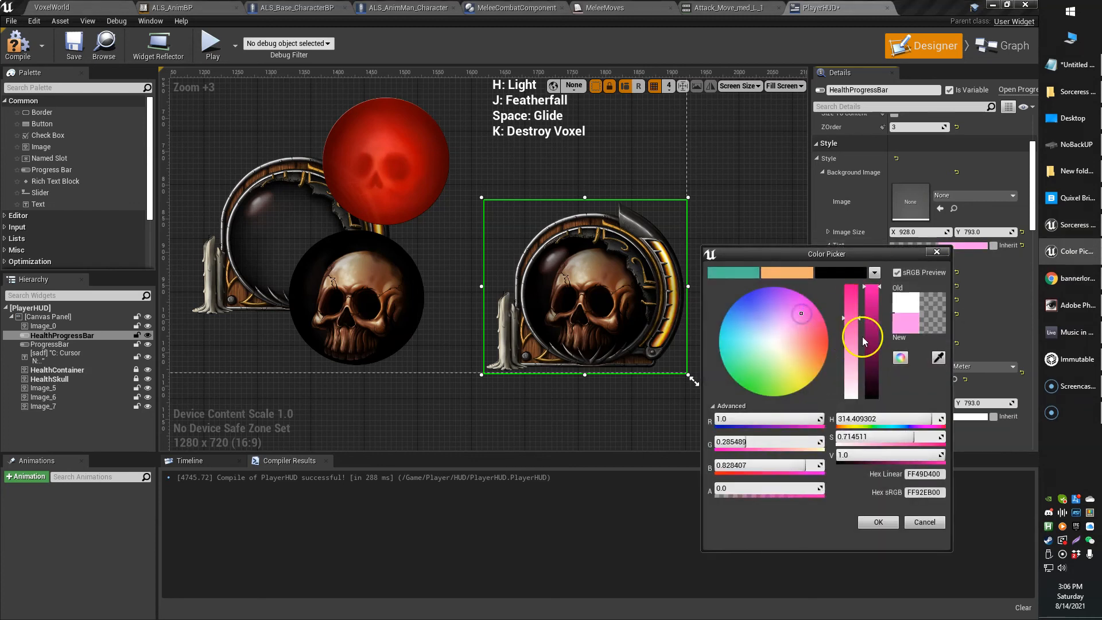
pyautogui.click(877, 522)
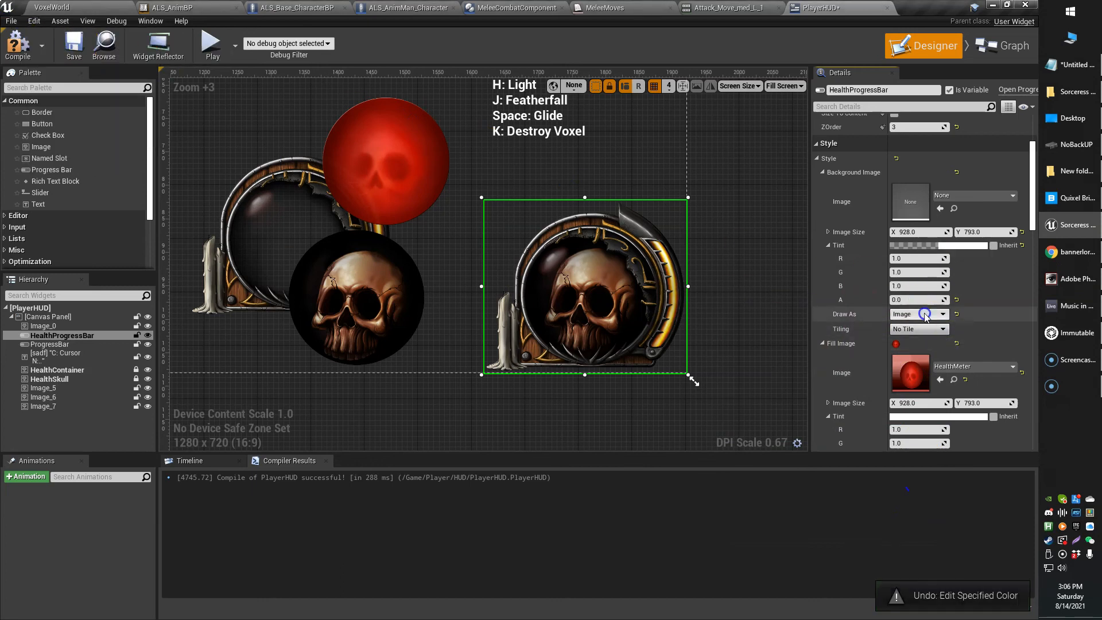
pyautogui.click(917, 300)
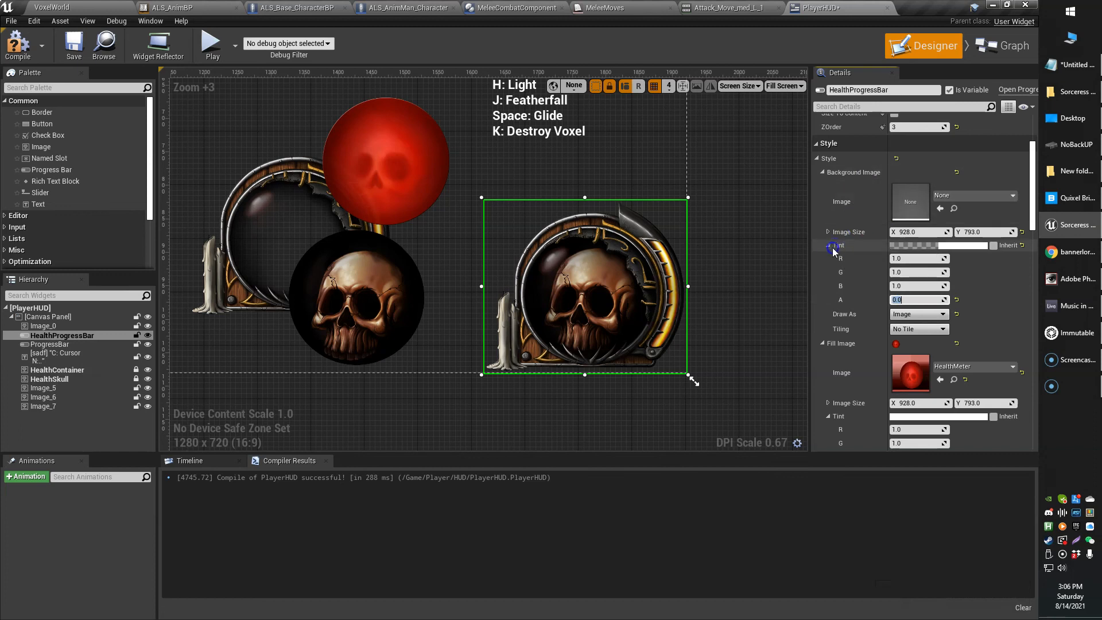
pyautogui.click(829, 245)
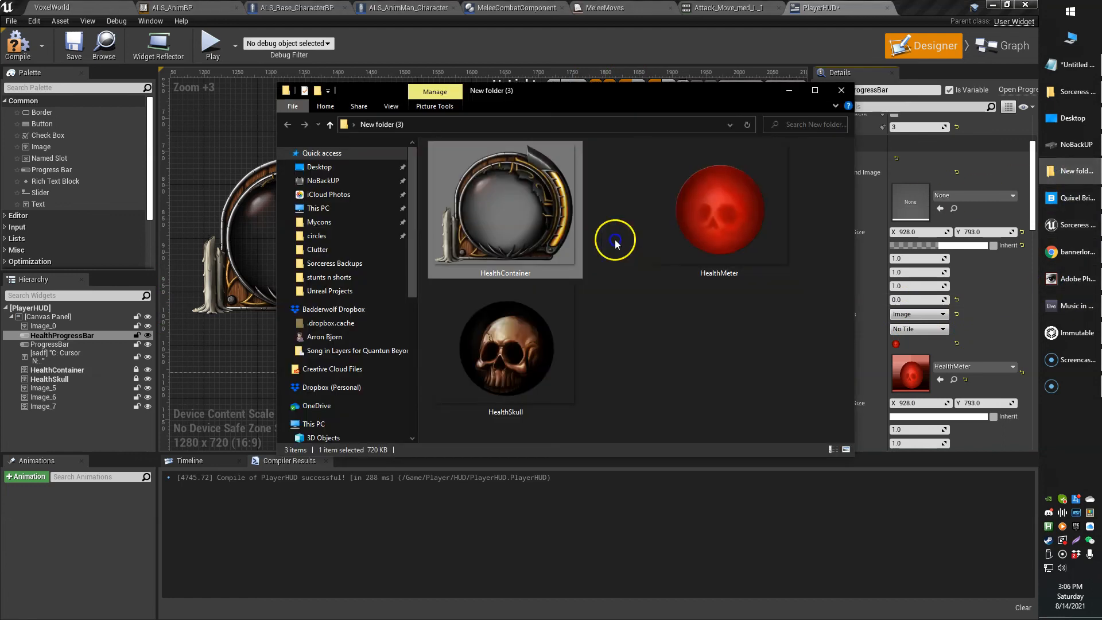
pyautogui.doubleClick(719, 207)
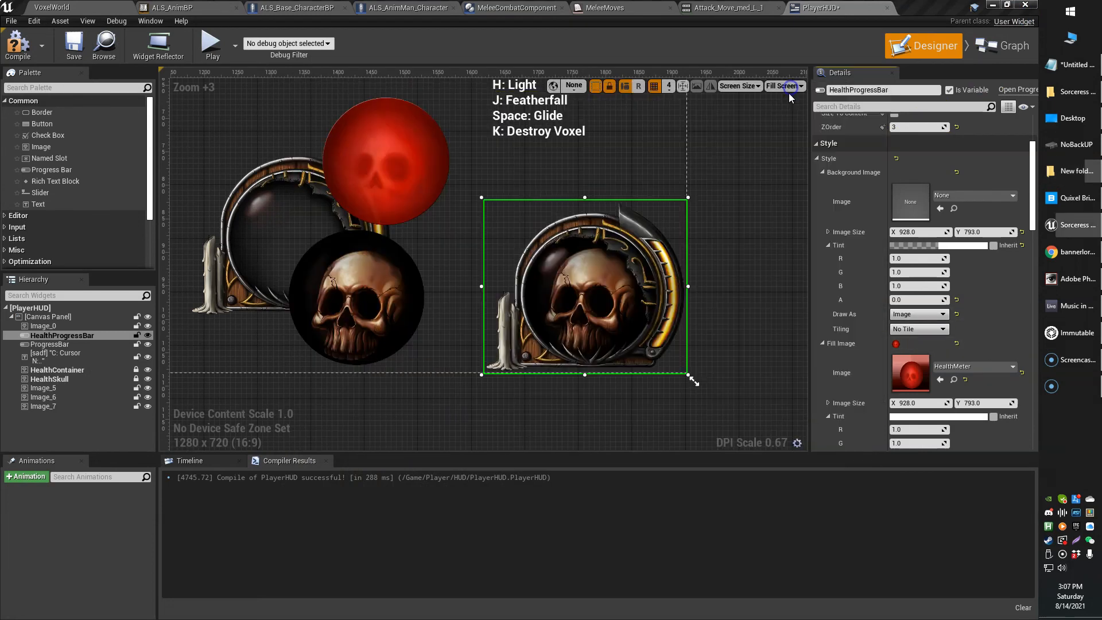
pyautogui.moveTo(221, 73)
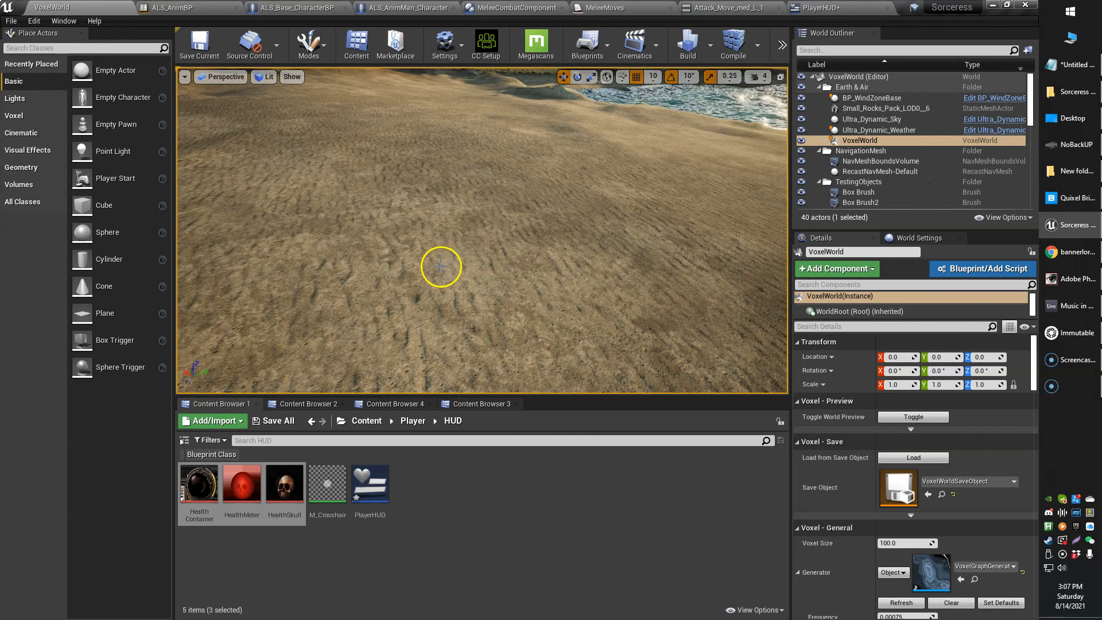
# Step: Play the level in editor so the HUD shows the red orb, skull and ornate frames
pyautogui.click(656, 45)
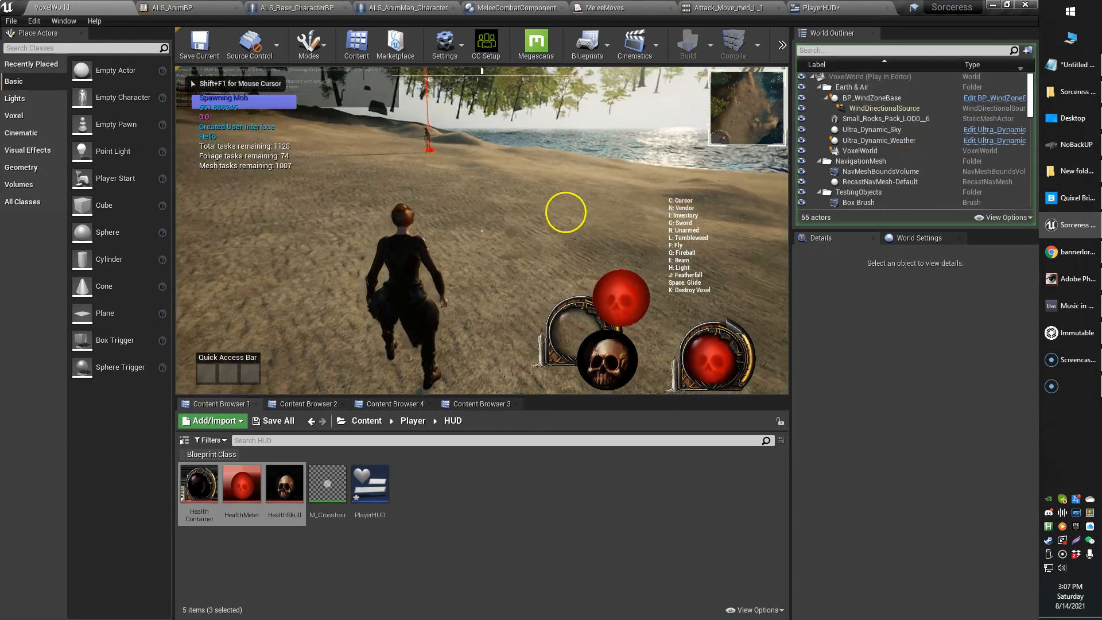